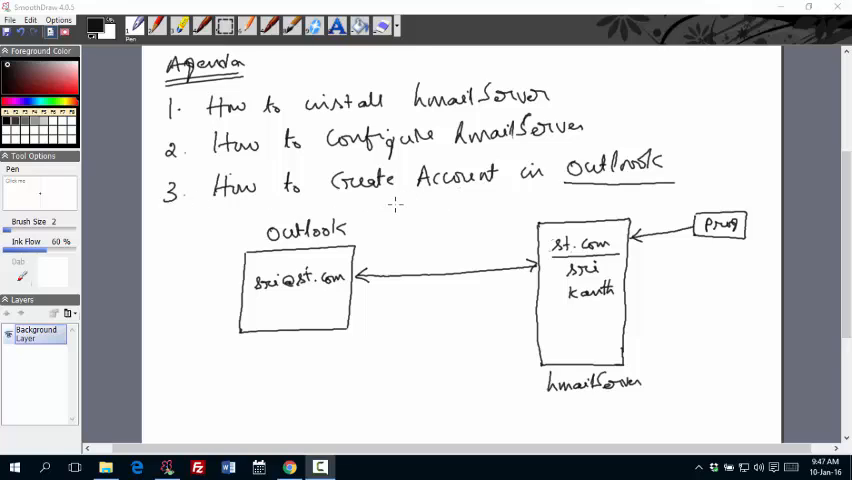
mouse_move(477, 205)
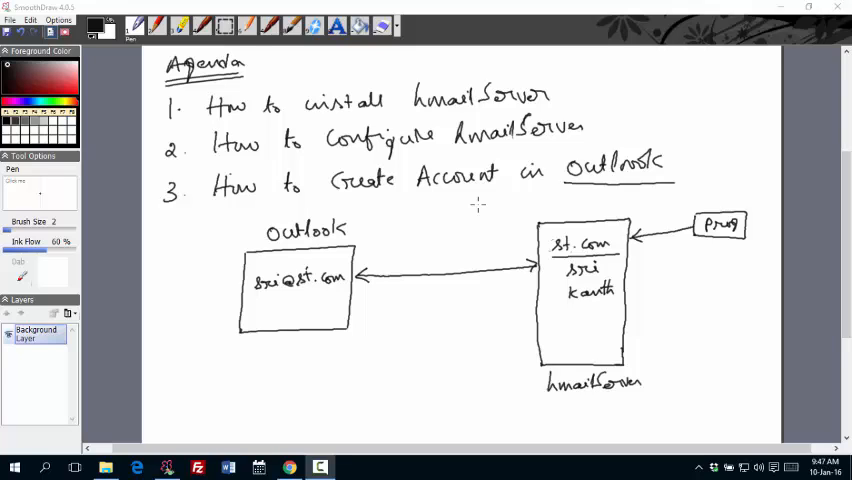
mouse_move(414, 229)
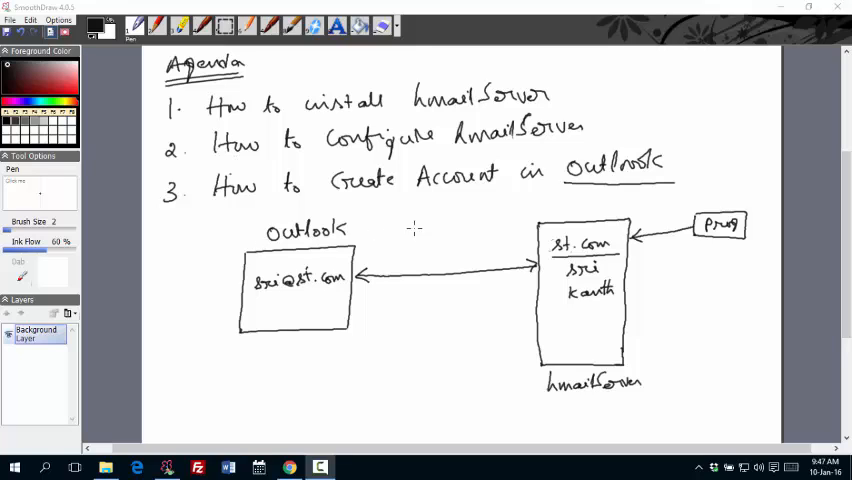
mouse_move(462, 233)
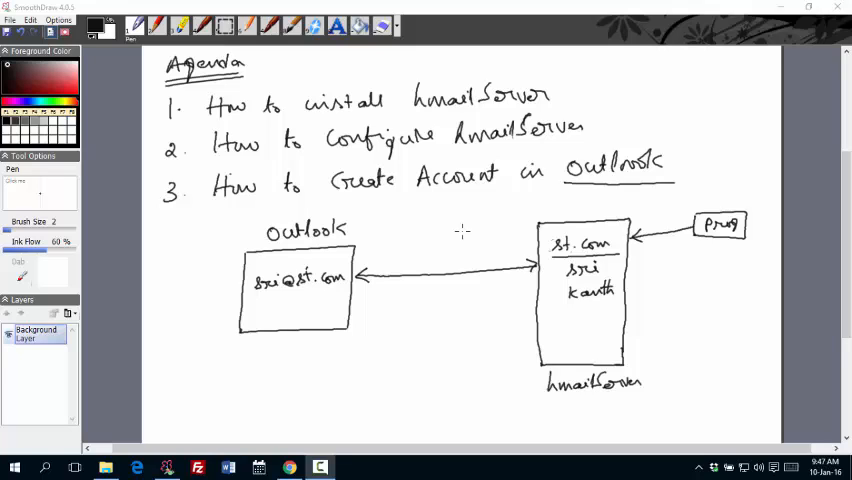
mouse_move(350, 210)
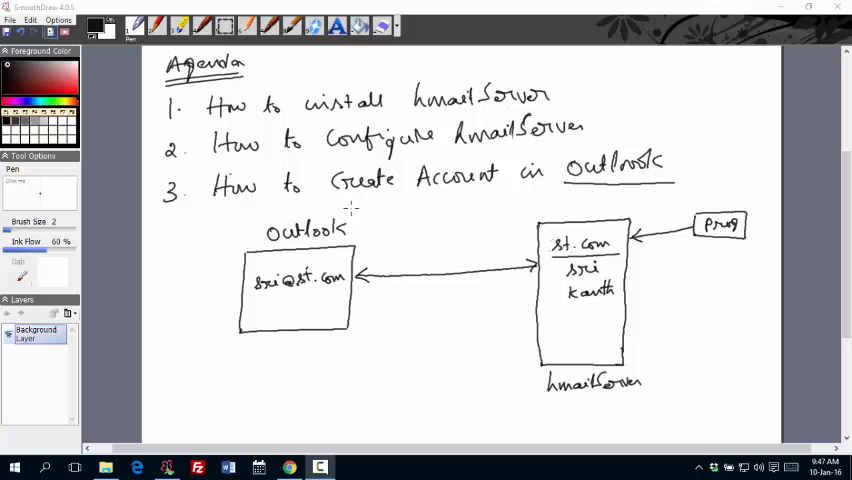
mouse_move(434, 120)
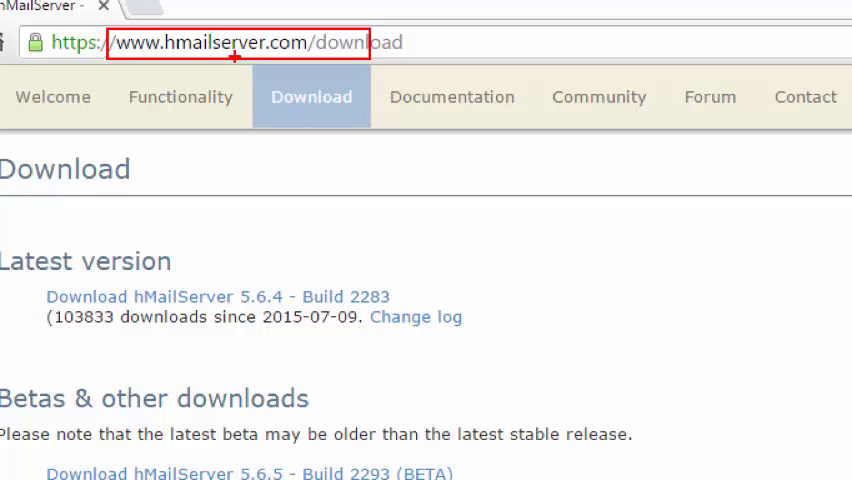
mouse_move(252, 168)
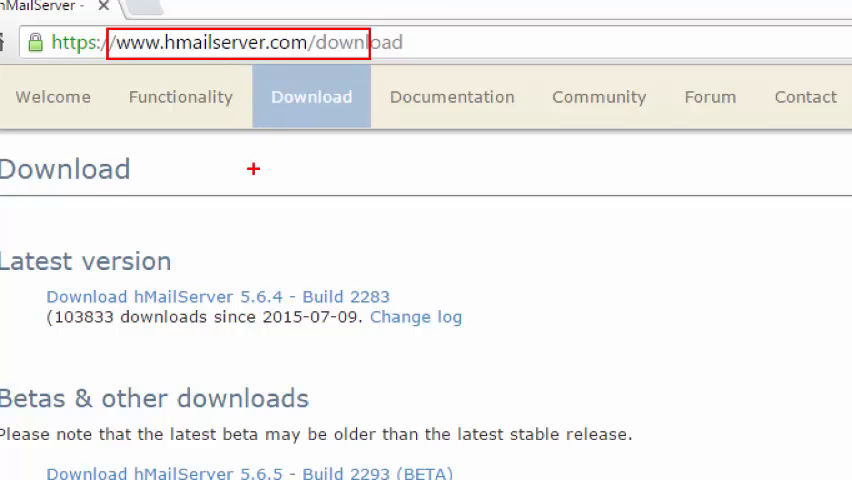
mouse_move(318, 97)
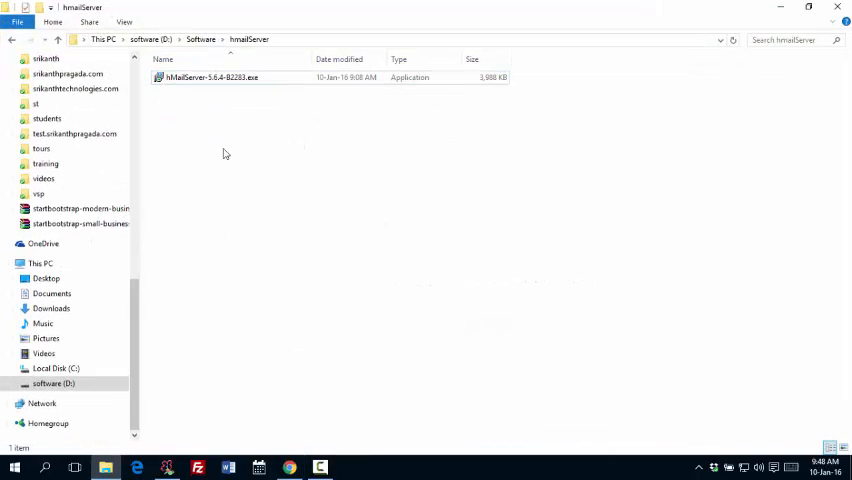
Step: Launch hMailServer-5.6.4-B2283.exe from D:\Software\hmailServer, allowing it past the security warning
left_click(232, 80)
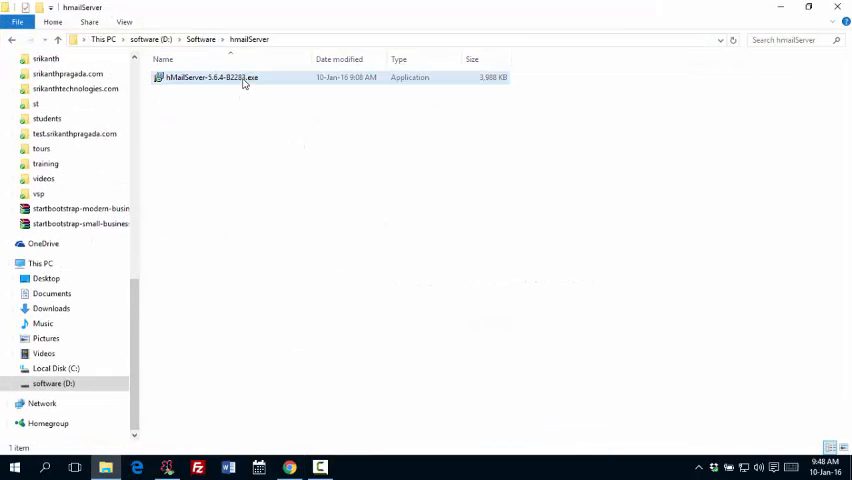
double_click(222, 78)
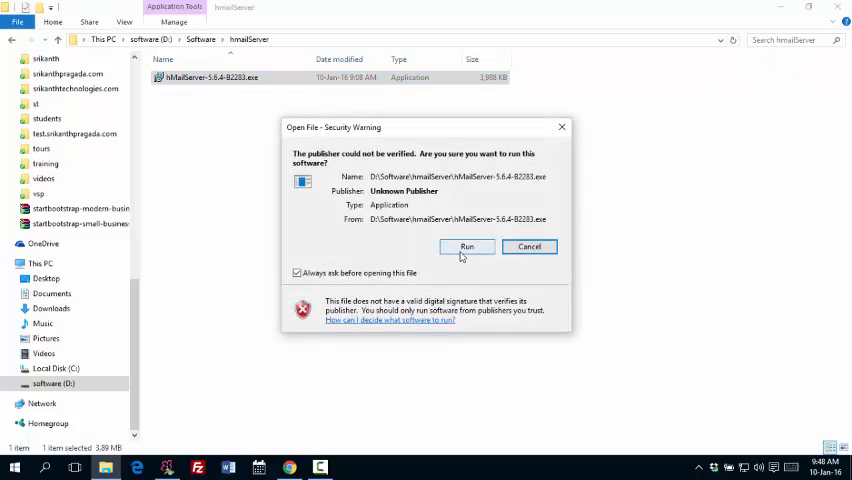
left_click(467, 247)
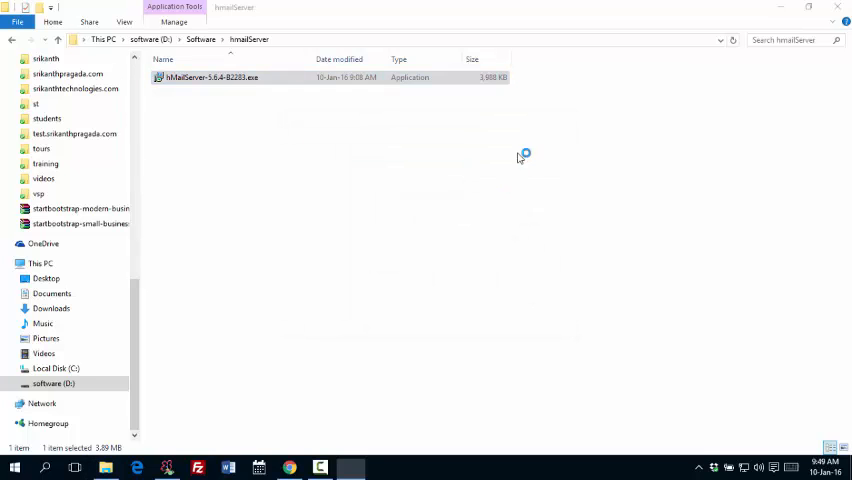
double_click(213, 77)
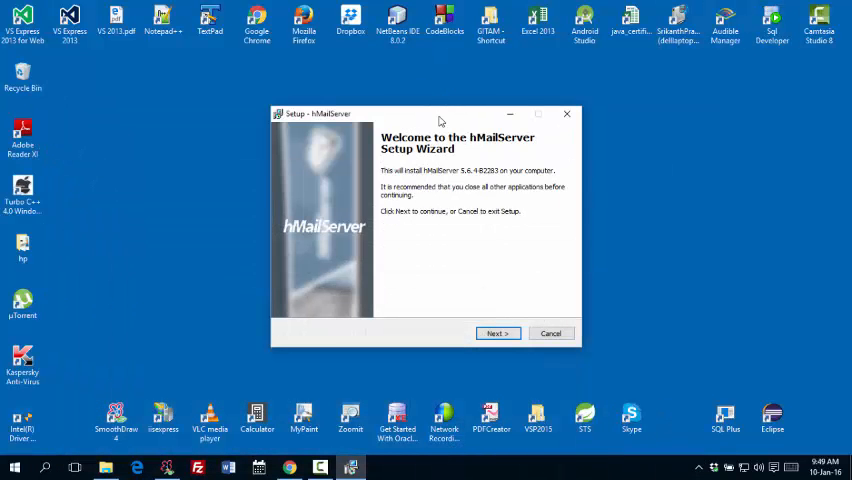
Step: Accept the license, keeping default folder, full components, built-in database and Start Menu folder
left_click_drag(438, 113, 318, 77)
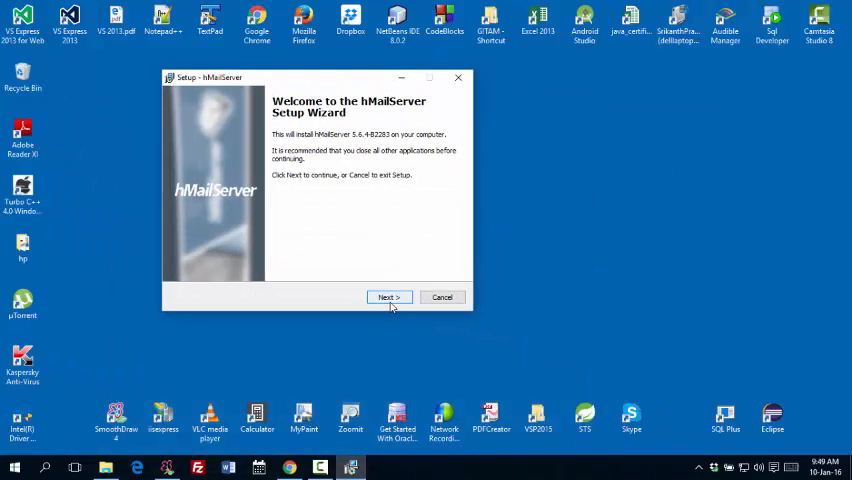
left_click(389, 297)
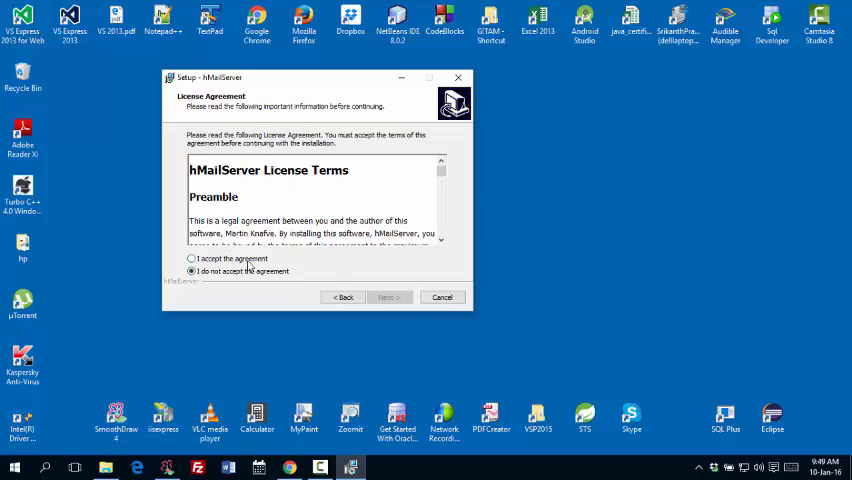
left_click(389, 297)
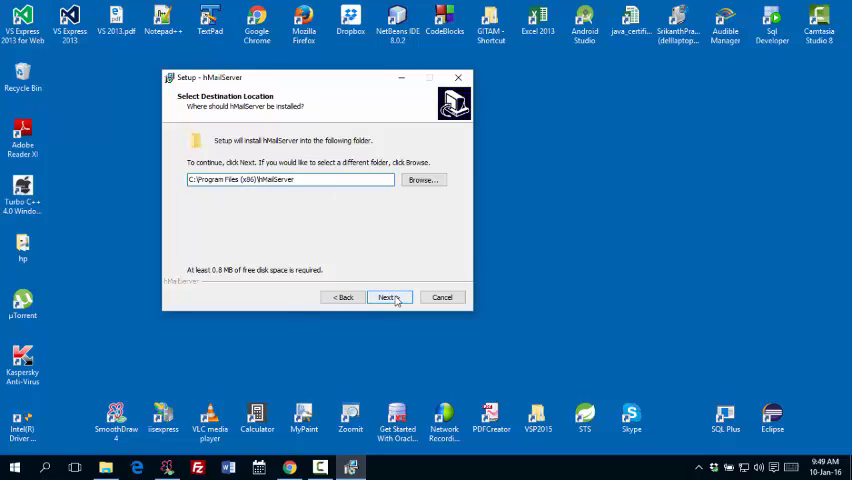
left_click(388, 297)
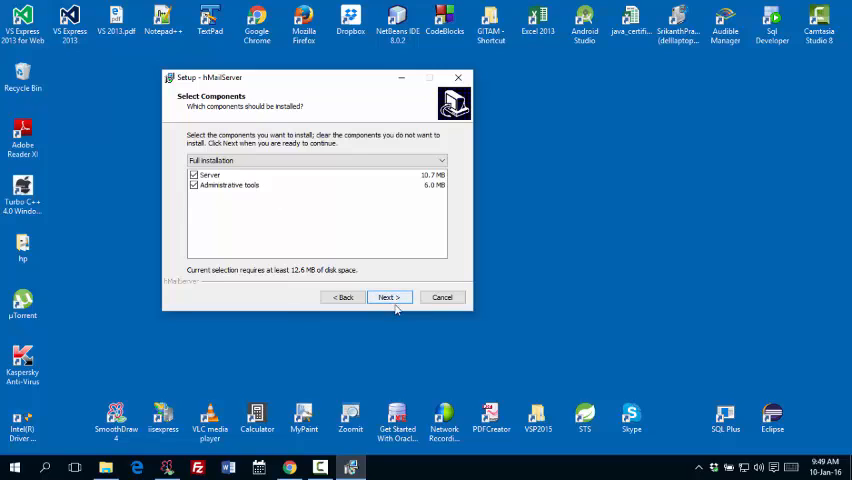
left_click(389, 297)
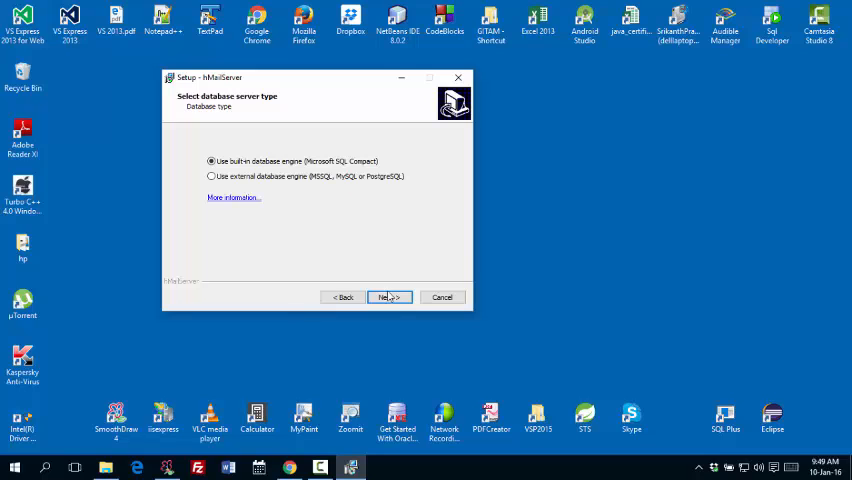
left_click(389, 297)
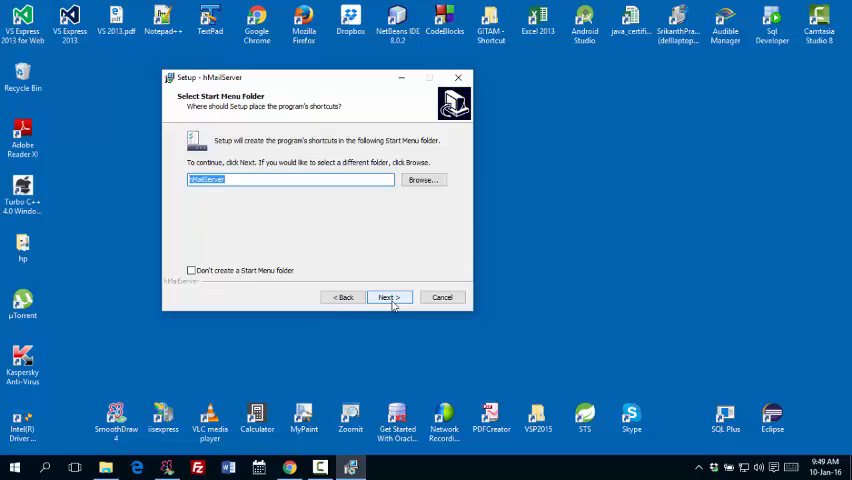
left_click(389, 297)
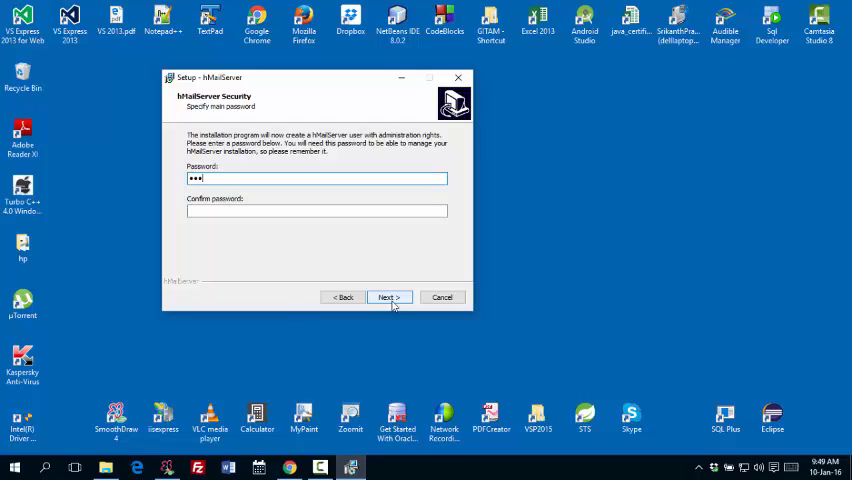
Step: Set a matching 5+ character admin password, install, and finish with Administrator launching
type("•••")
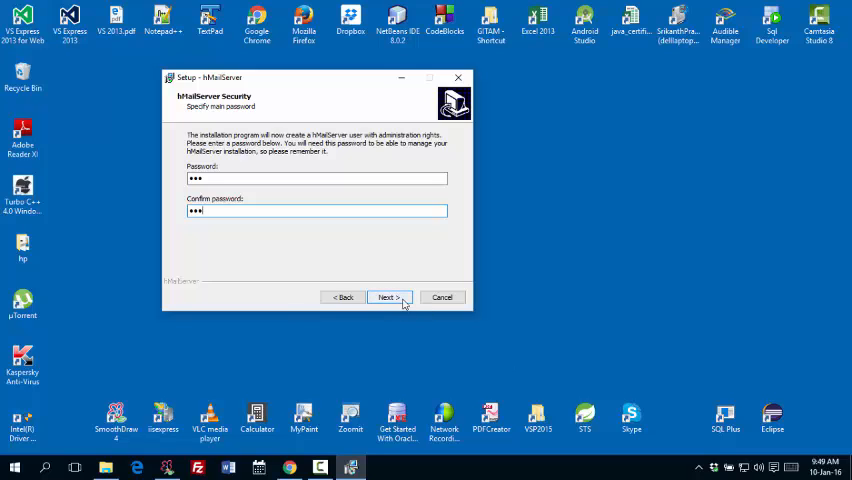
left_click(388, 297)
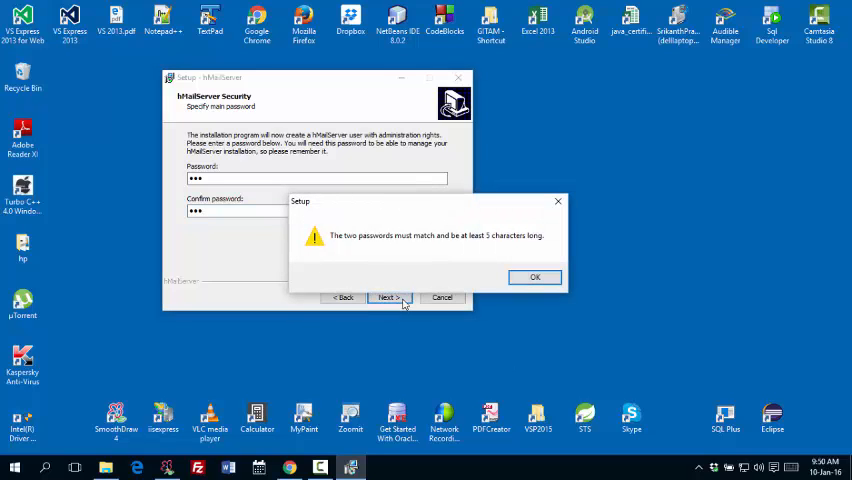
left_click(535, 277)
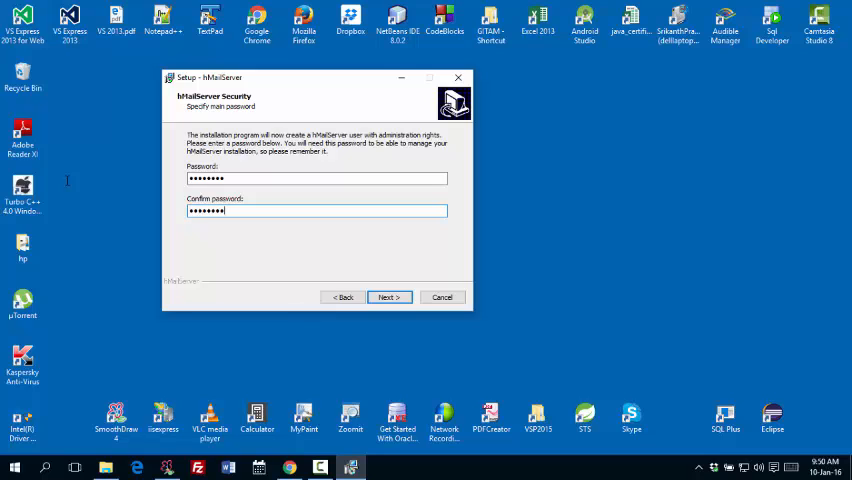
left_click(389, 297)
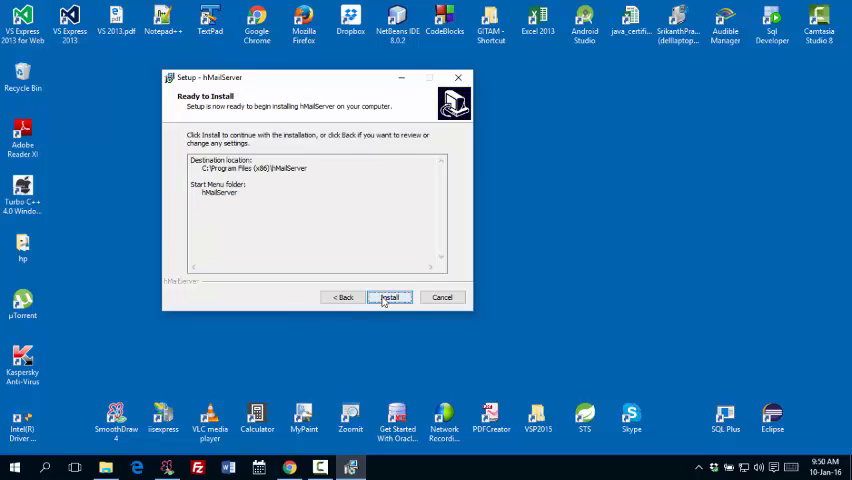
left_click(389, 297)
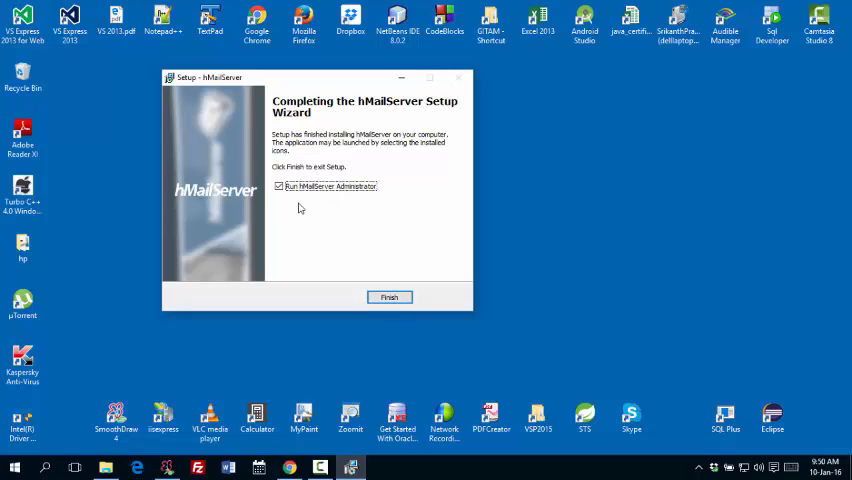
mouse_move(327, 197)
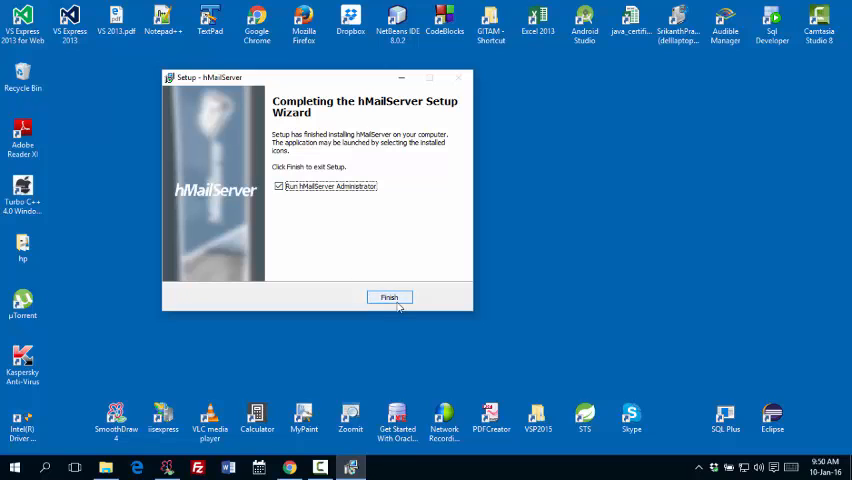
left_click(388, 297)
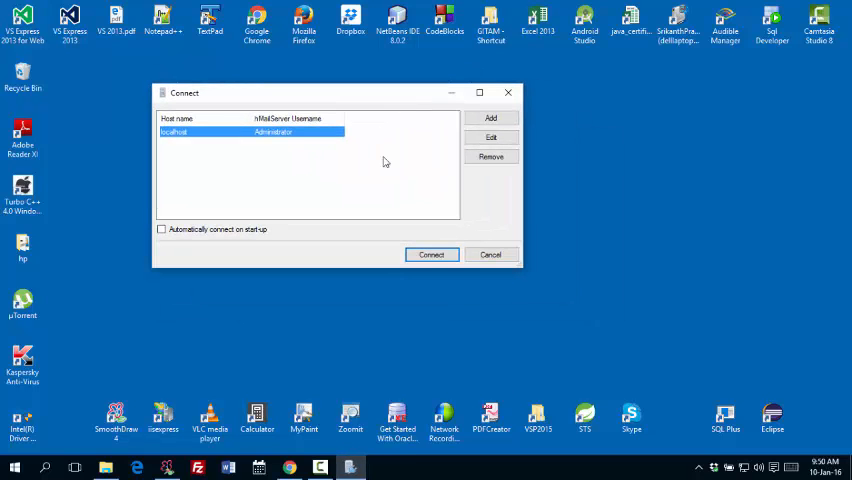
mouse_move(242, 138)
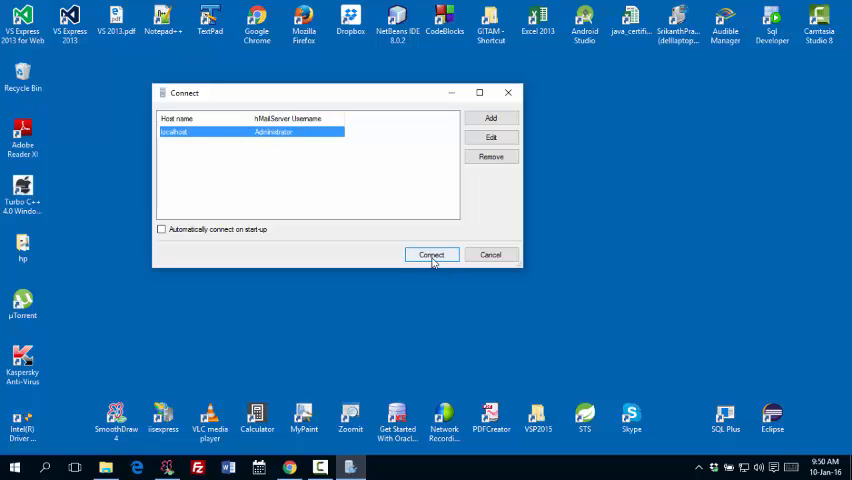
Step: Connect to localhost with the administrator password and show the Domains page
left_click(431, 254)
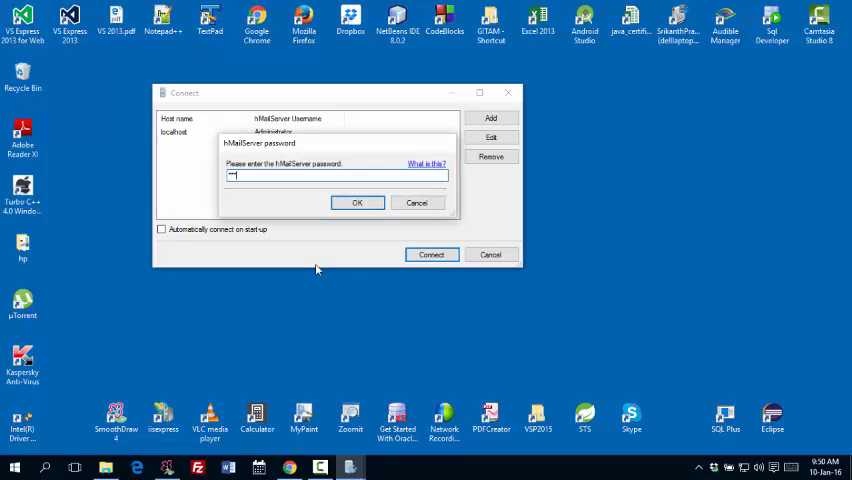
type("password")
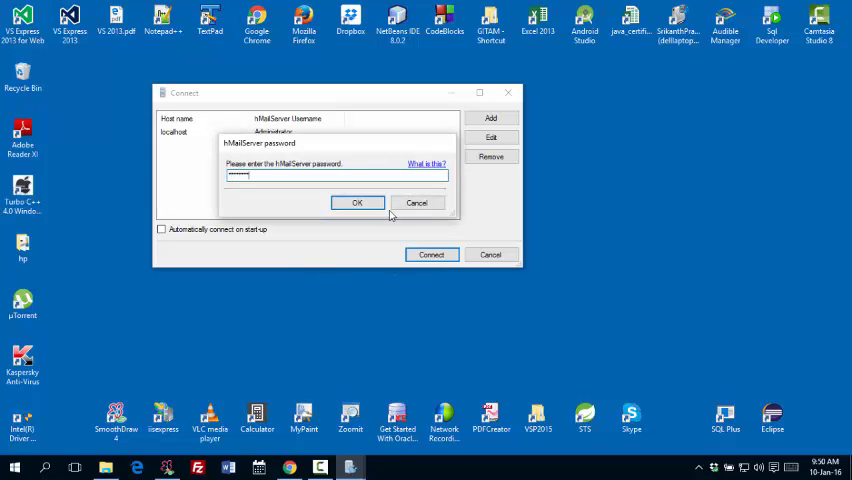
left_click(357, 202)
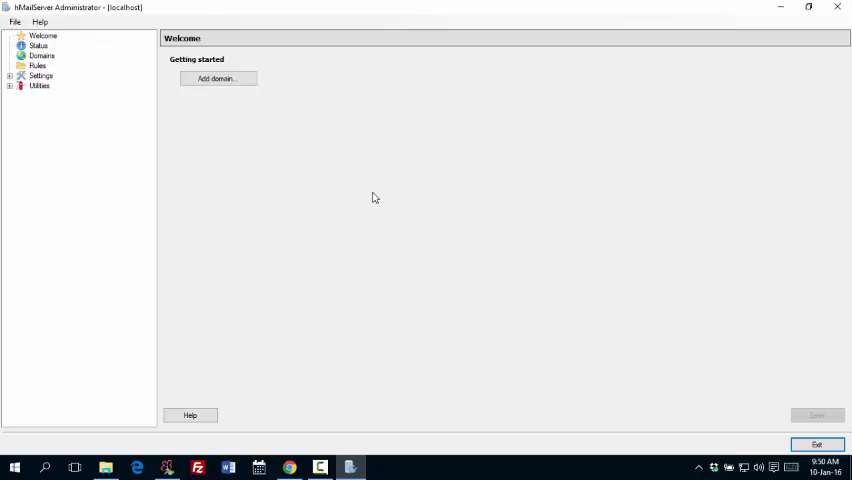
mouse_move(56, 61)
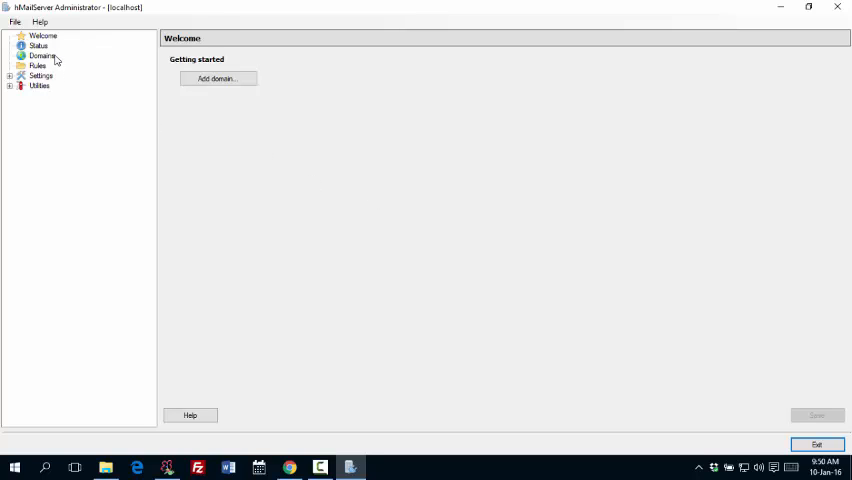
left_click(40, 55)
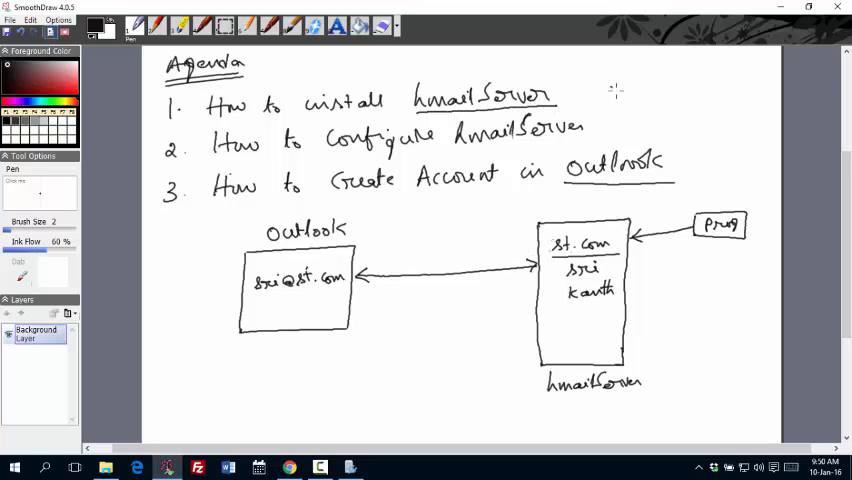
Step: Draw a tick beside agenda item 1 and underline 'Configure' in item 2
left_click_drag(610, 90, 645, 85)
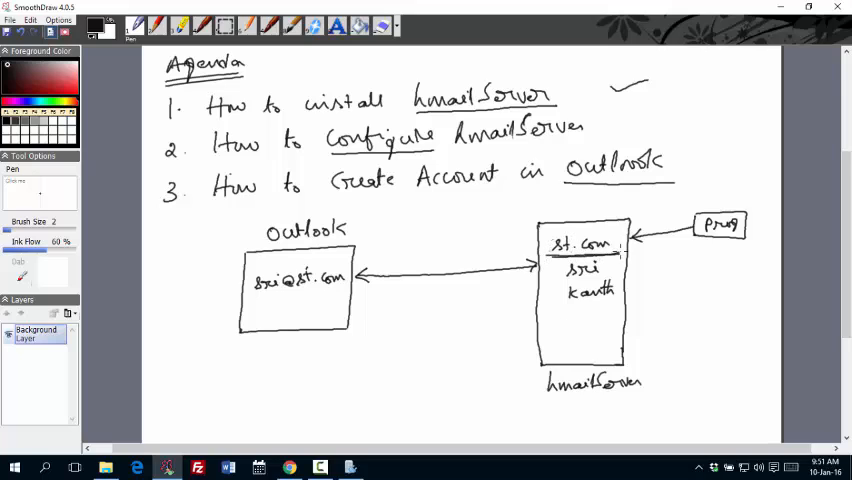
left_click_drag(545, 240, 620, 255)
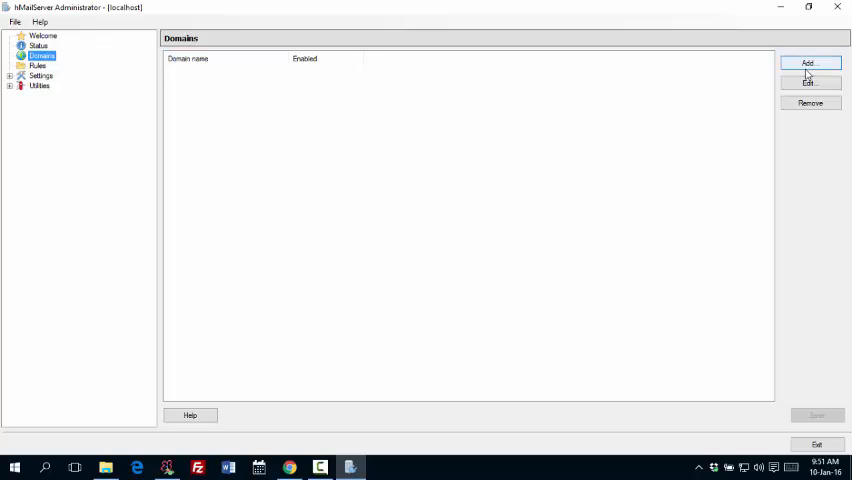
Step: Add the domain st.com with Enabled kept checked and save it
left_click(811, 63)
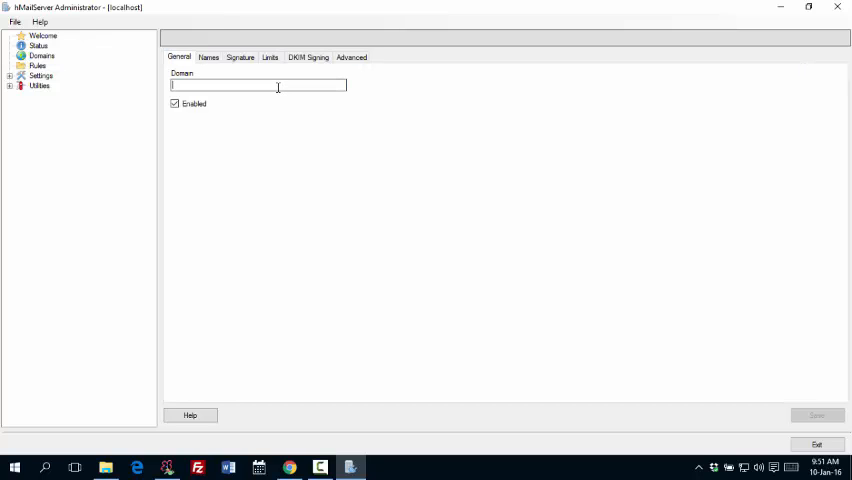
type("st.com")
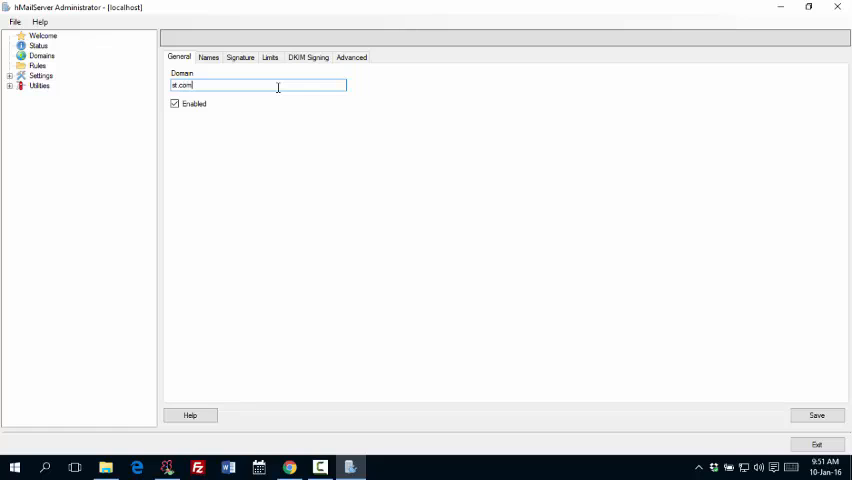
left_click(817, 415)
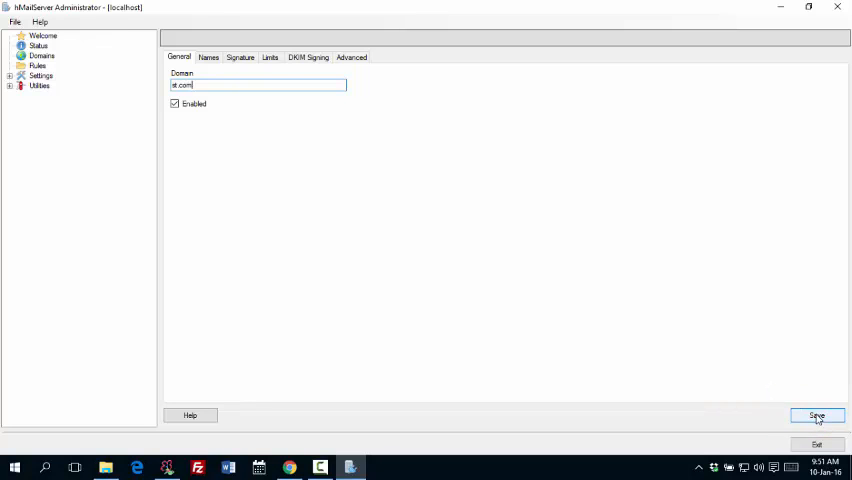
left_click(816, 414)
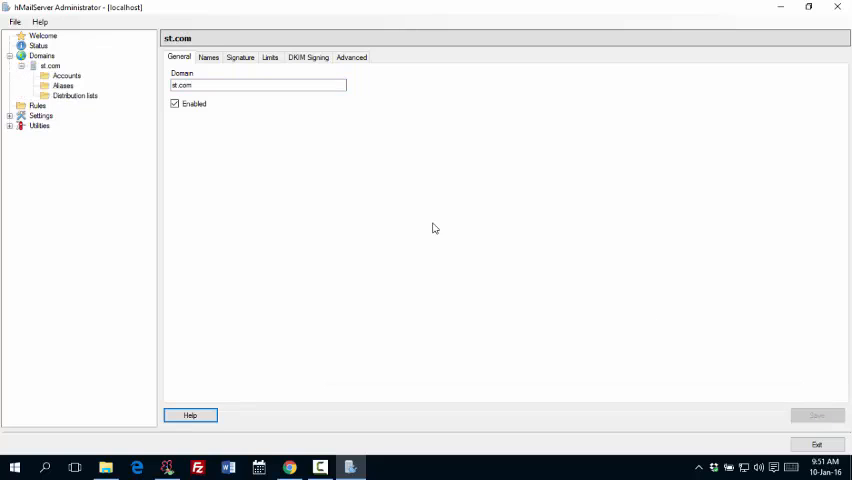
left_click(50, 65)
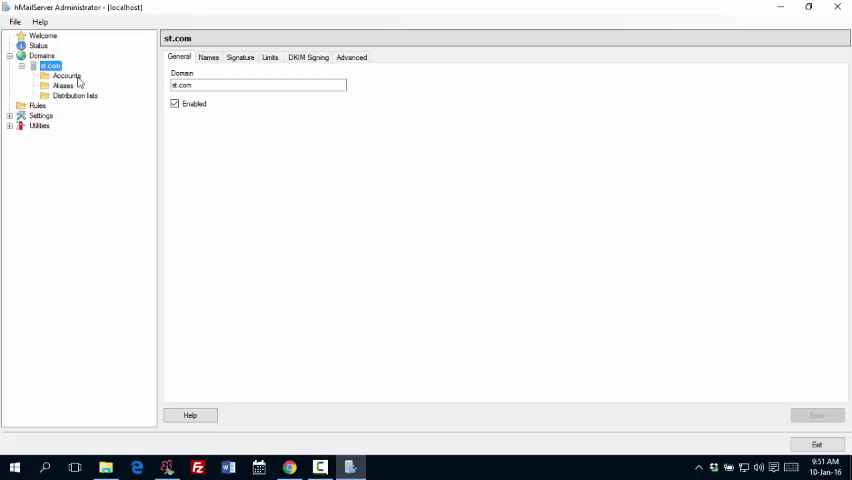
Step: Add account sri under st.com Accounts and save it despite the weak-password warning
left_click(65, 76)
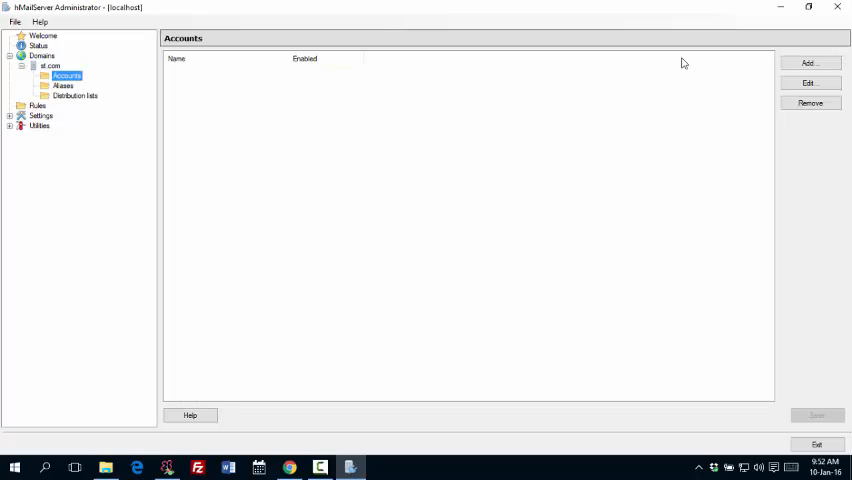
left_click(810, 62)
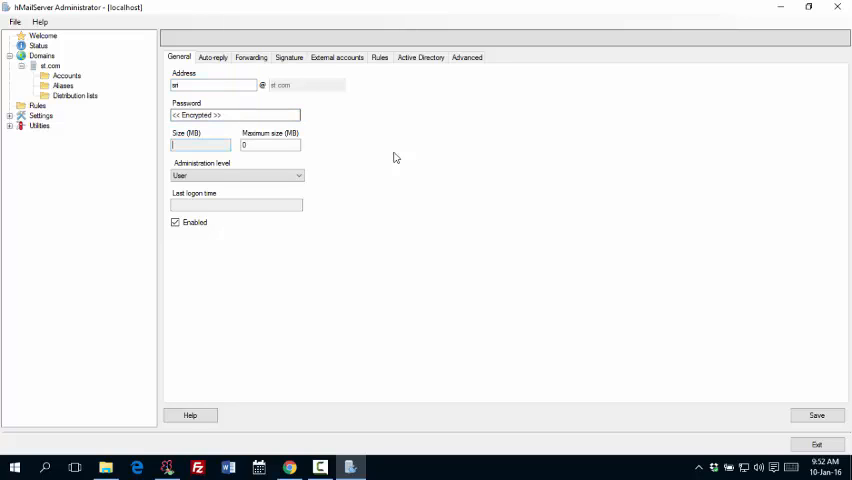
left_click(816, 415)
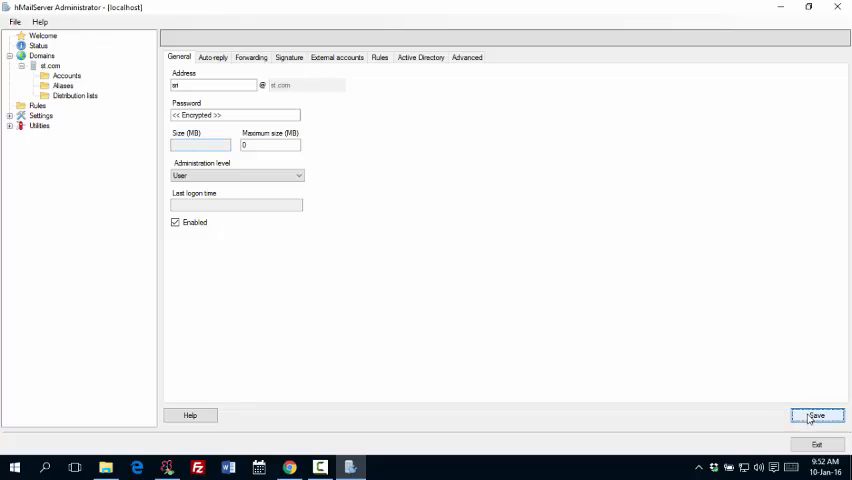
left_click(818, 415)
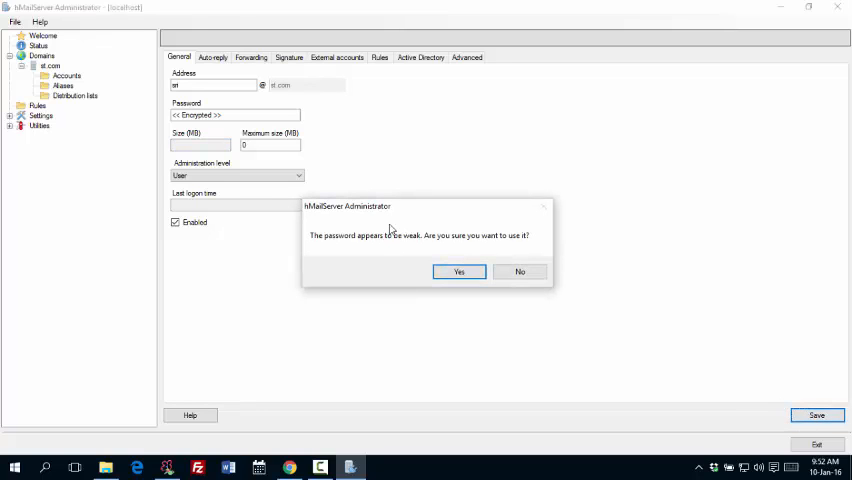
mouse_move(506, 256)
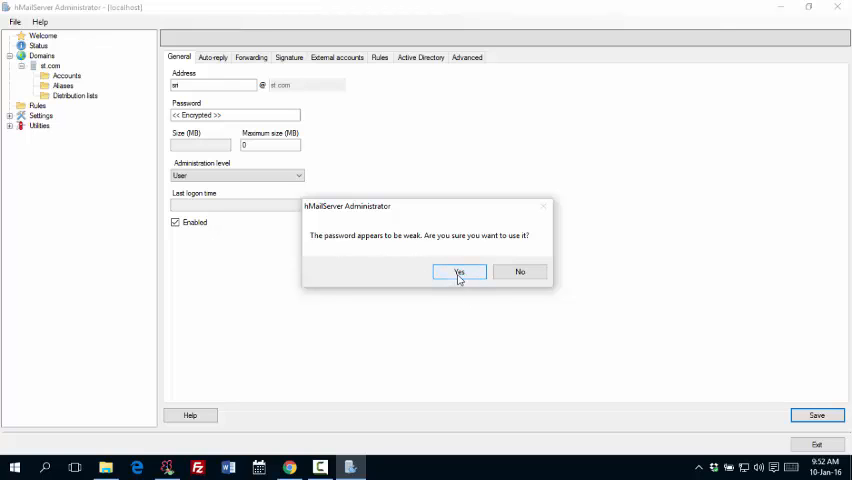
left_click(459, 271)
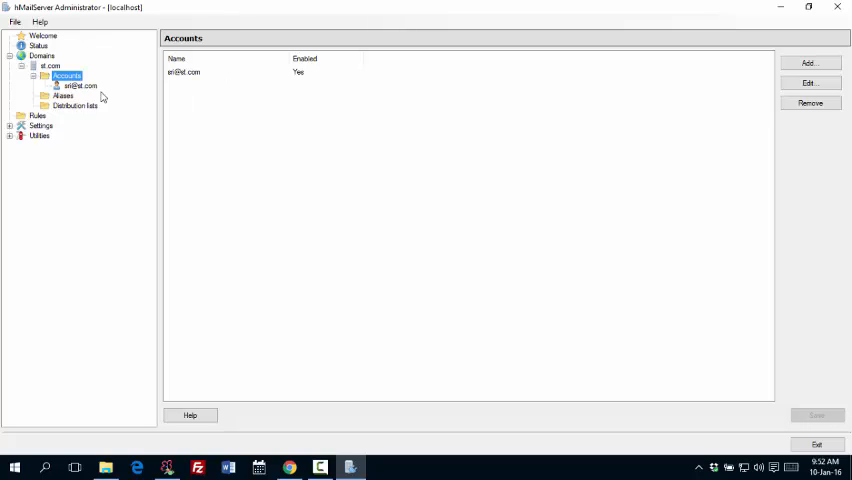
mouse_move(295, 115)
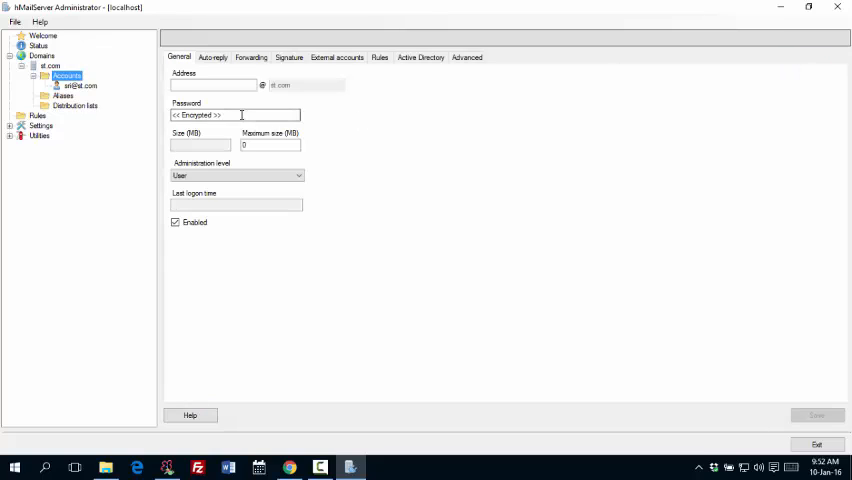
Step: Add account kanth with a password, accept the weak-password warning, and return to Accounts
left_click(210, 84)
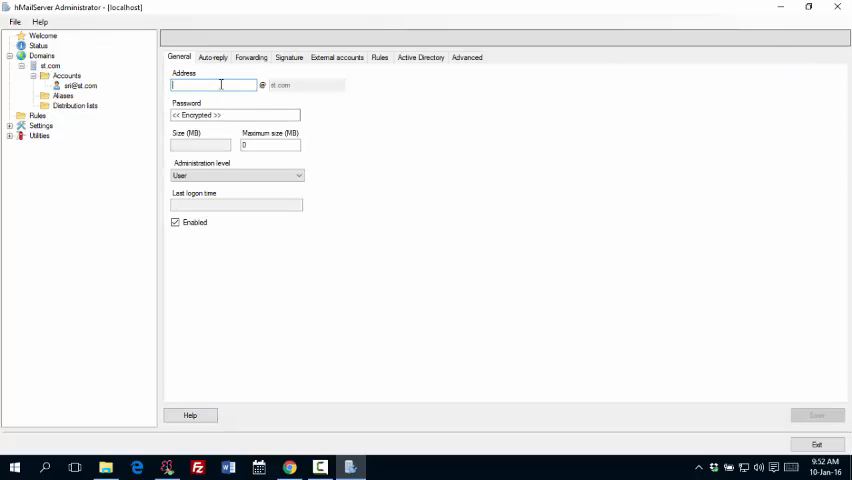
type("kanth")
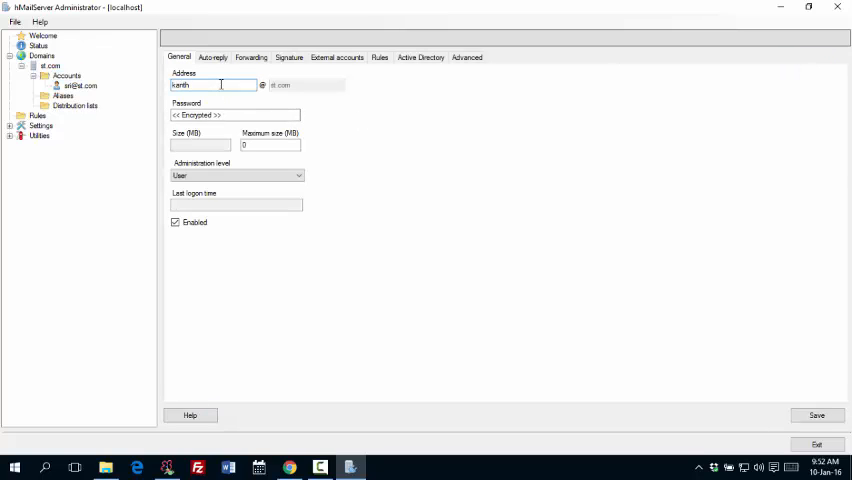
left_click(235, 114)
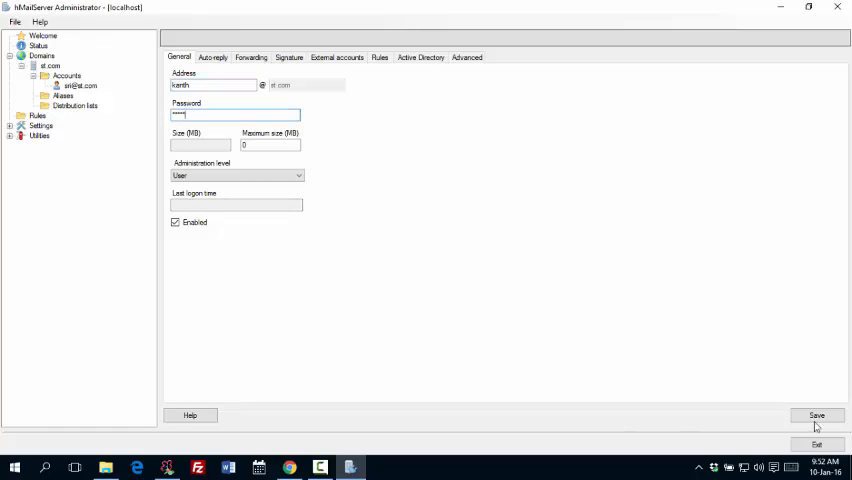
left_click(816, 415)
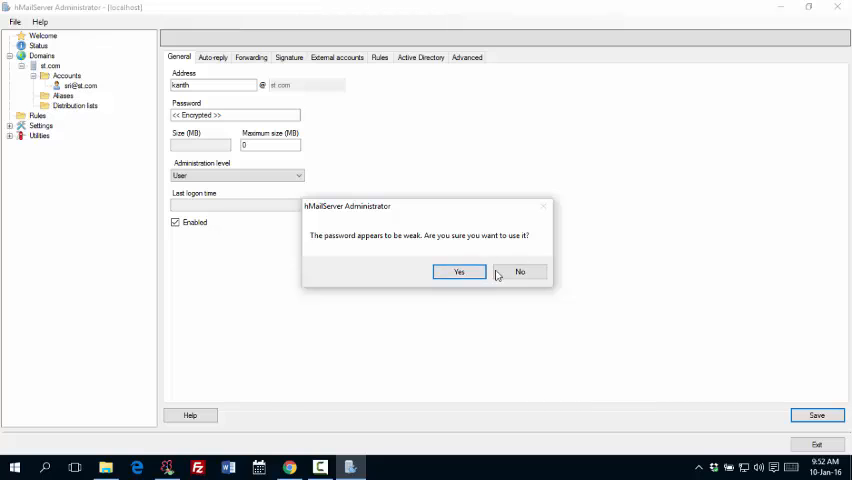
left_click(458, 272)
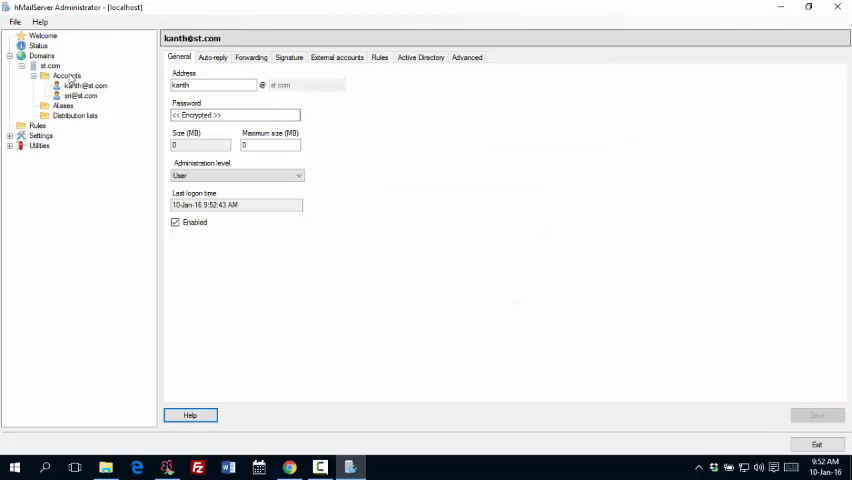
left_click(72, 75)
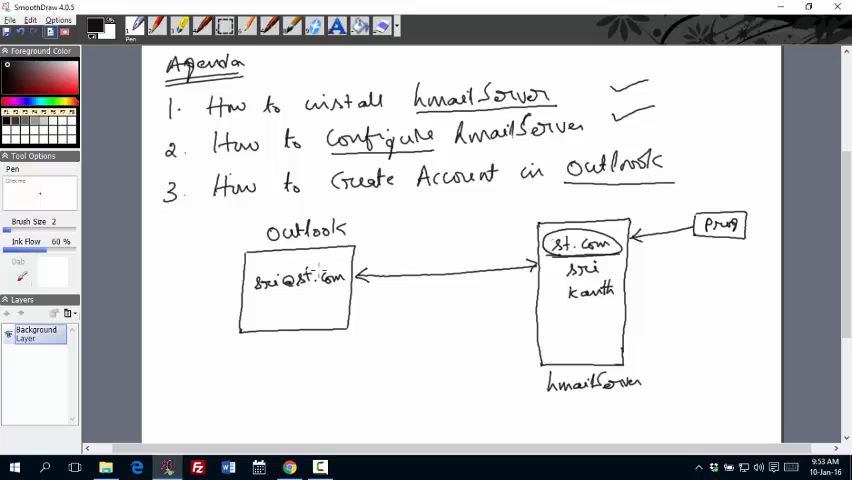
mouse_move(582, 307)
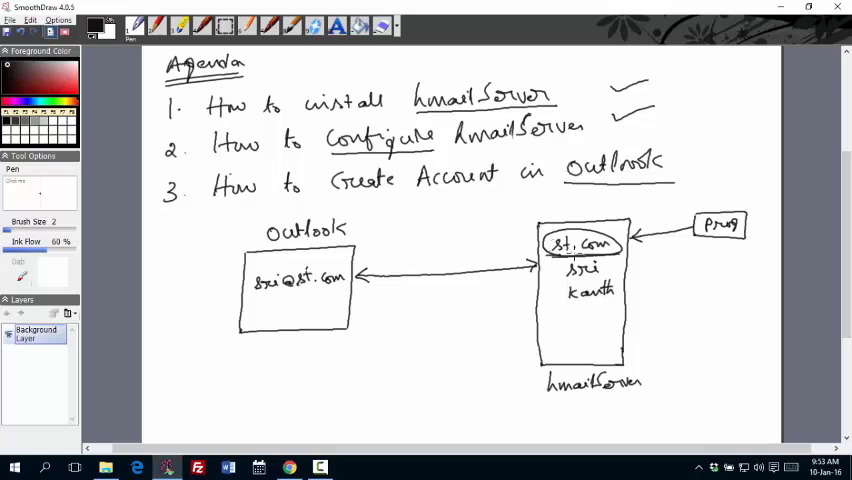
mouse_move(155, 255)
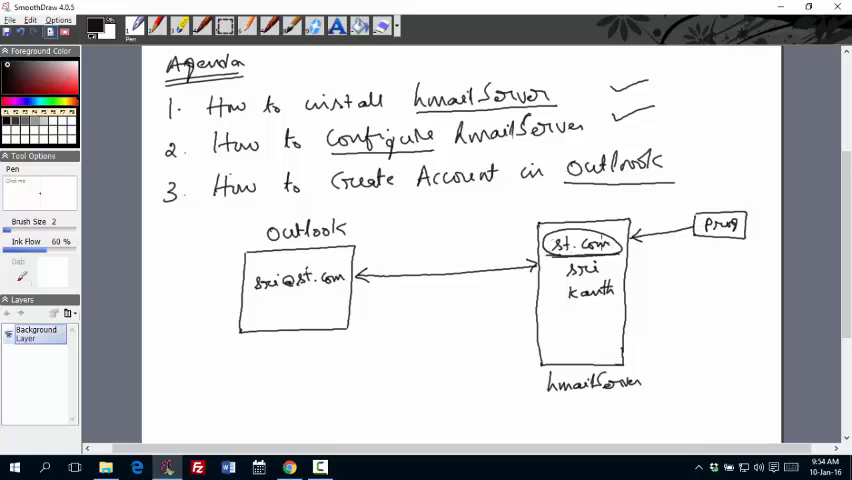
mouse_move(651, 210)
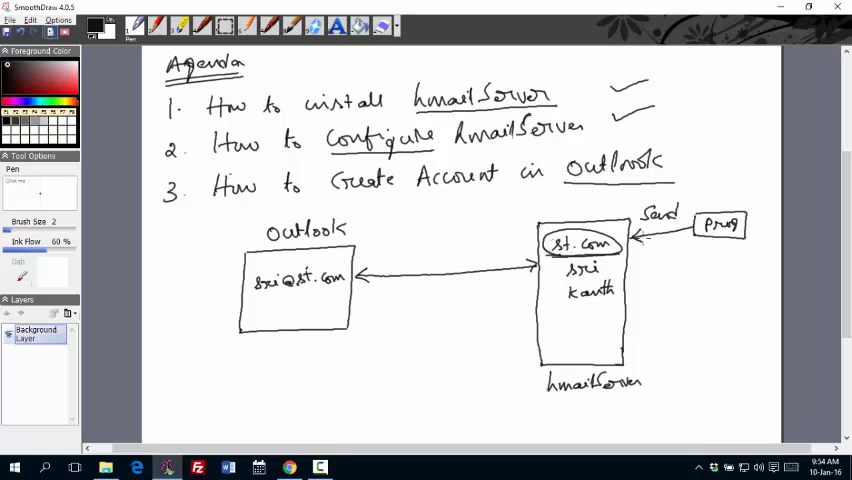
mouse_move(305, 250)
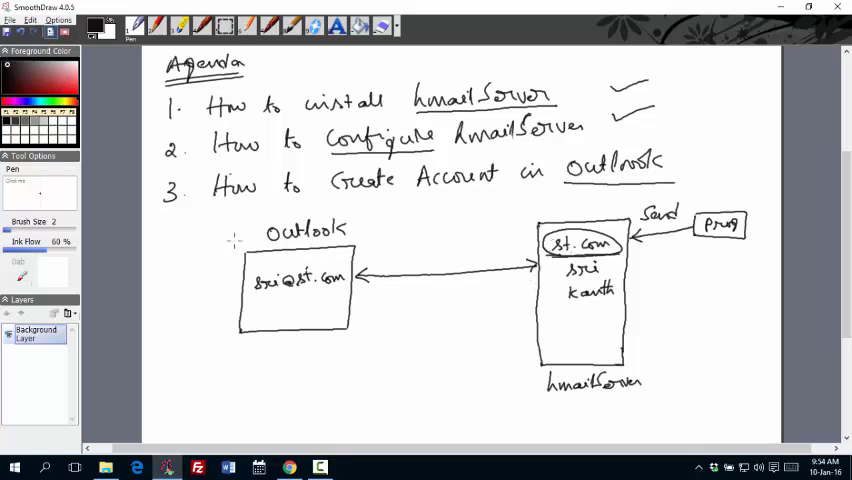
mouse_move(310, 230)
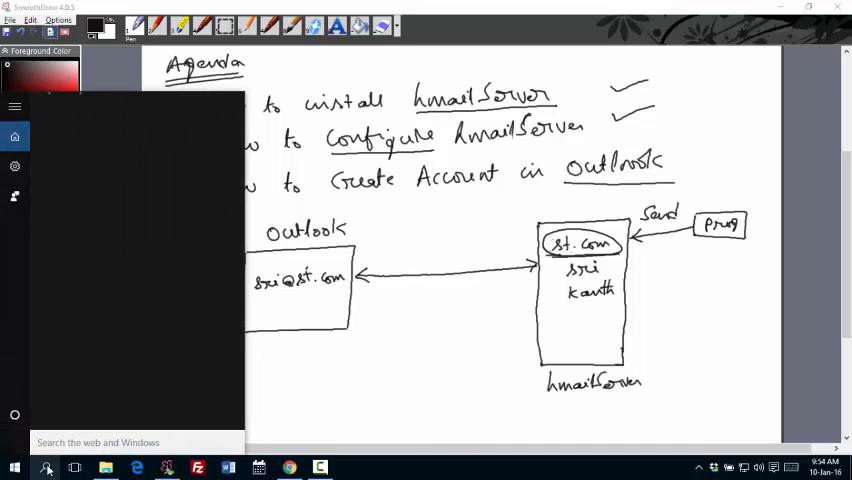
Step: Search 'outlook' in Start and launch Outlook 2013 from Best match
type("outlook")
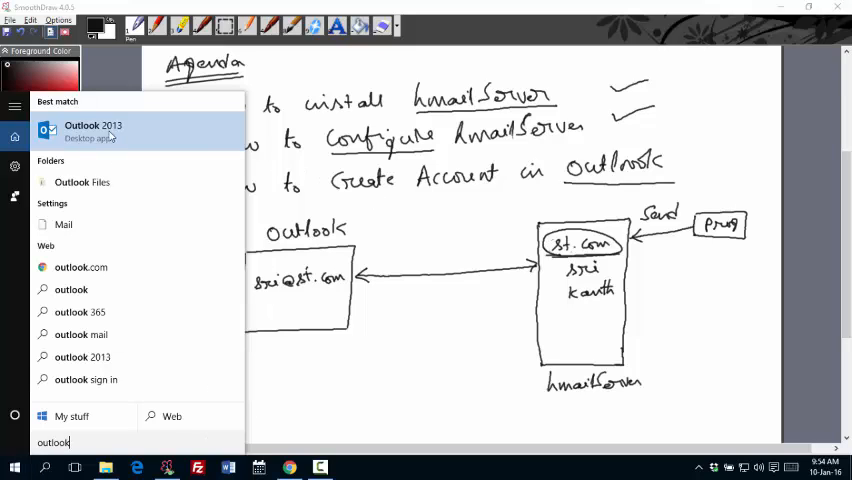
left_click(93, 131)
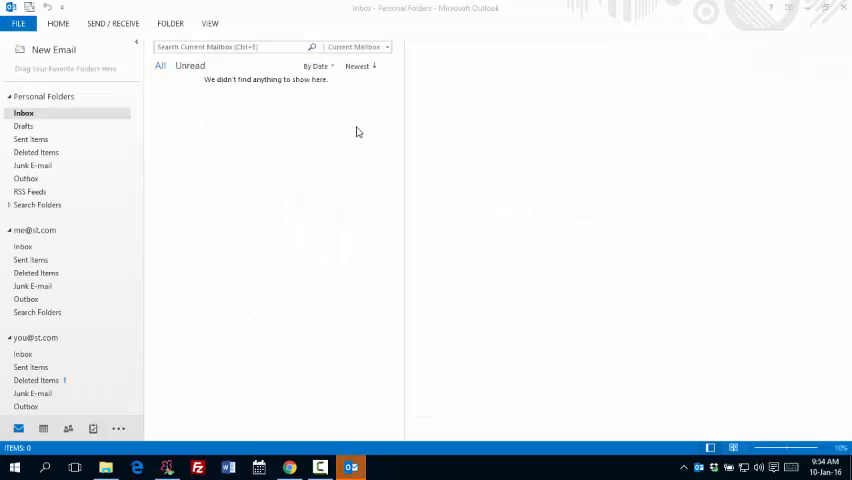
mouse_move(60, 240)
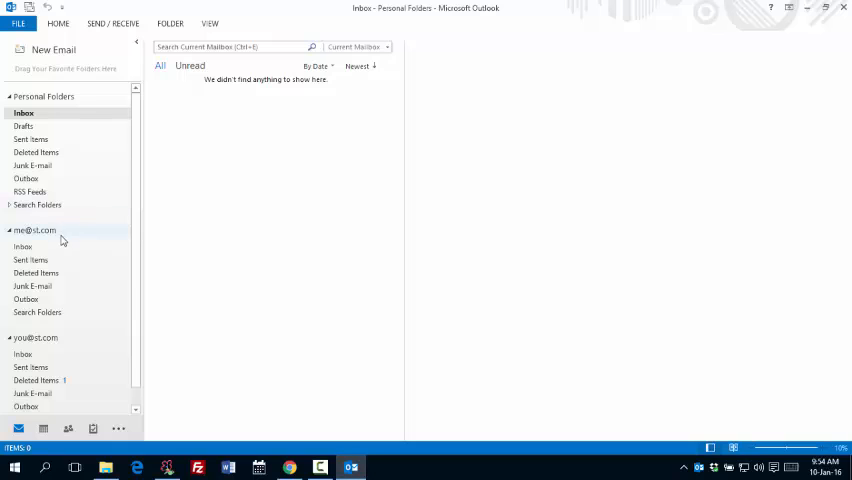
right_click(35, 229)
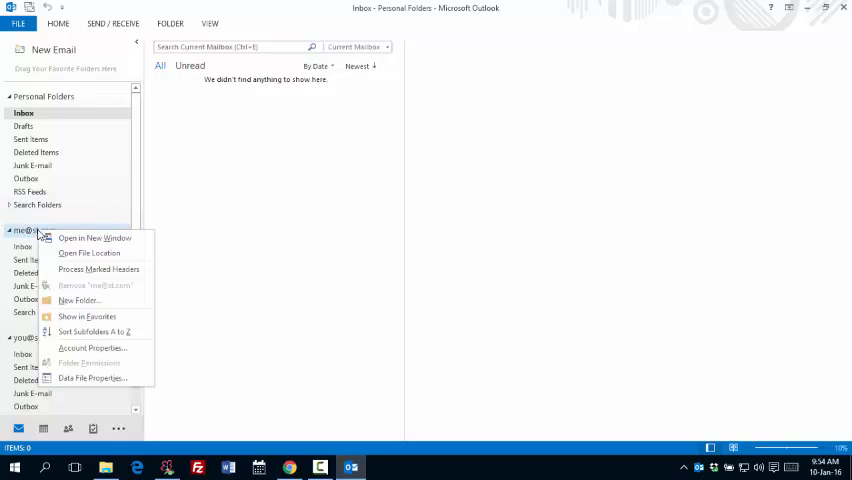
mouse_move(88, 316)
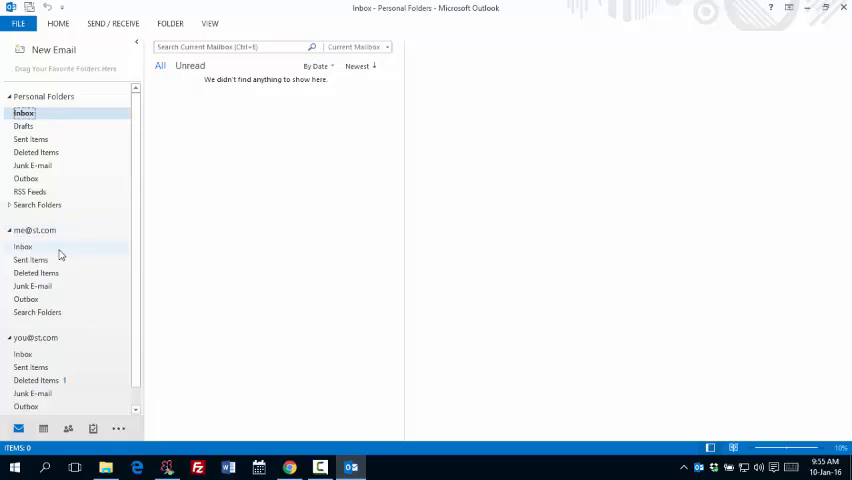
right_click(35, 230)
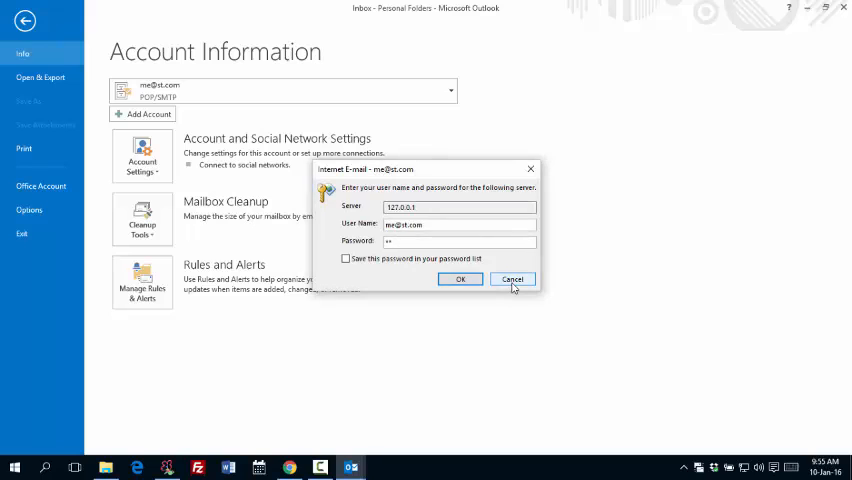
left_click(512, 279)
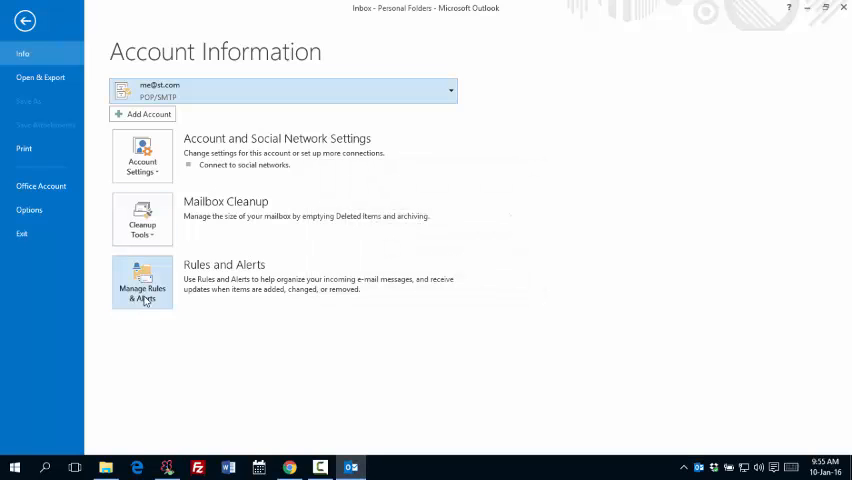
left_click(447, 89)
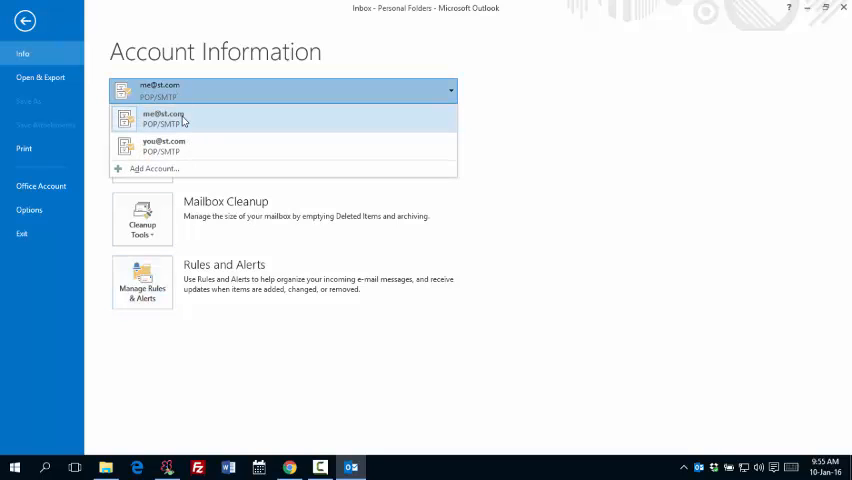
mouse_move(196, 147)
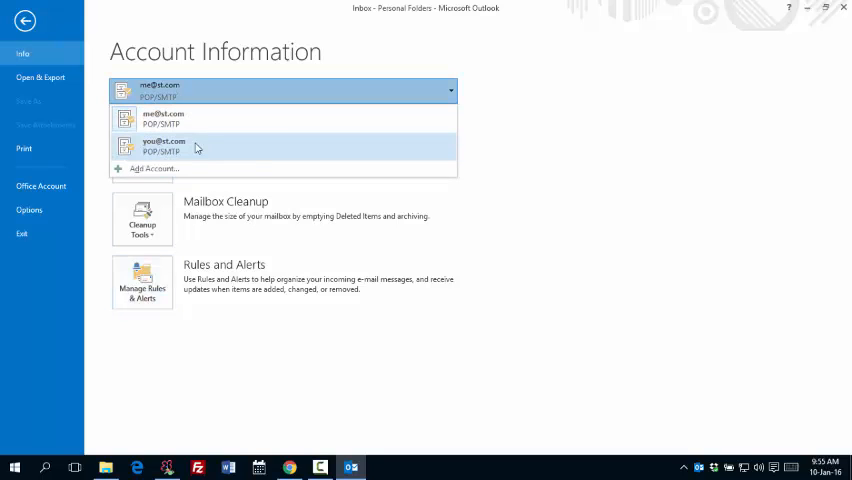
left_click(142, 160)
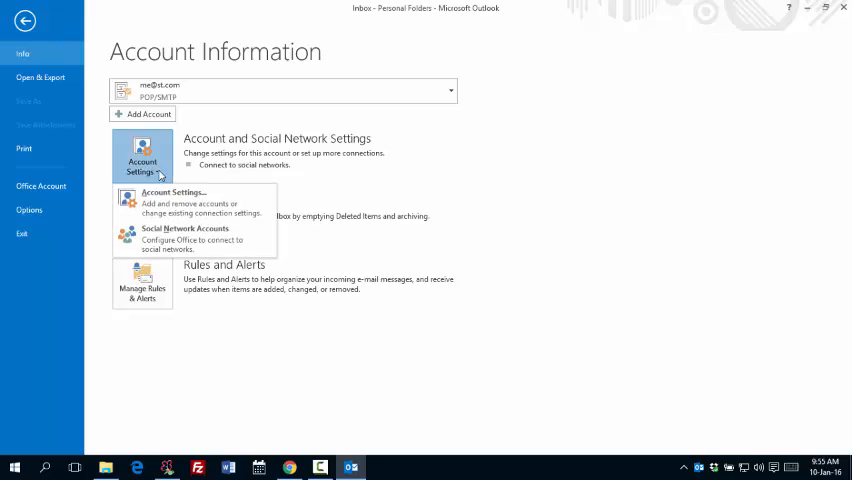
left_click(172, 192)
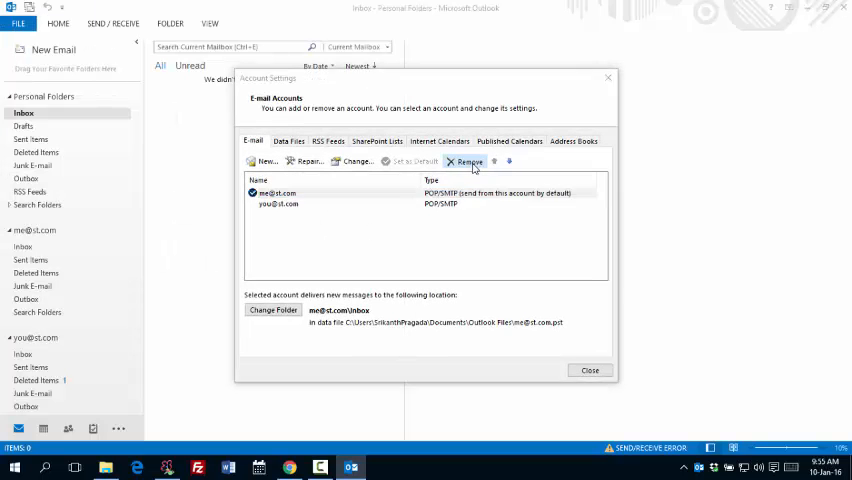
left_click(467, 162)
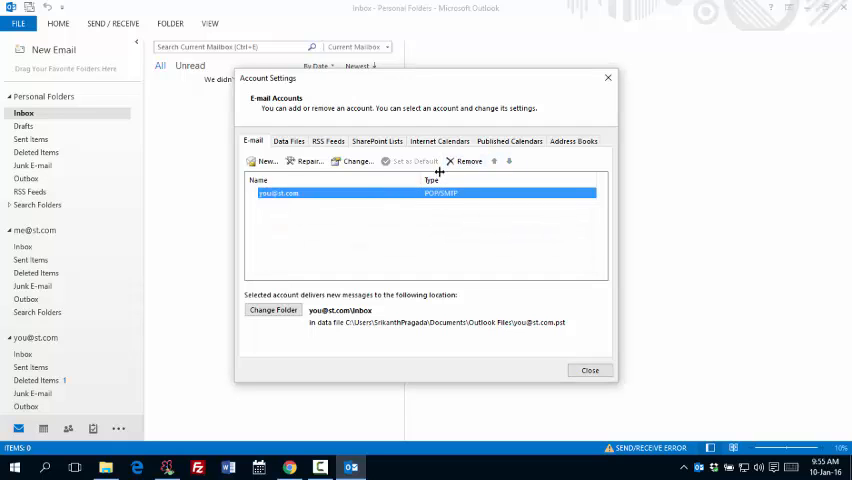
left_click(464, 161)
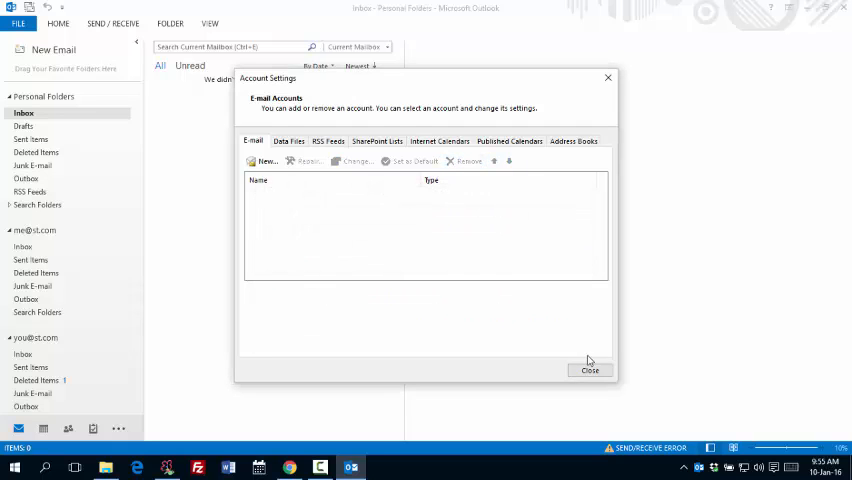
left_click(589, 370)
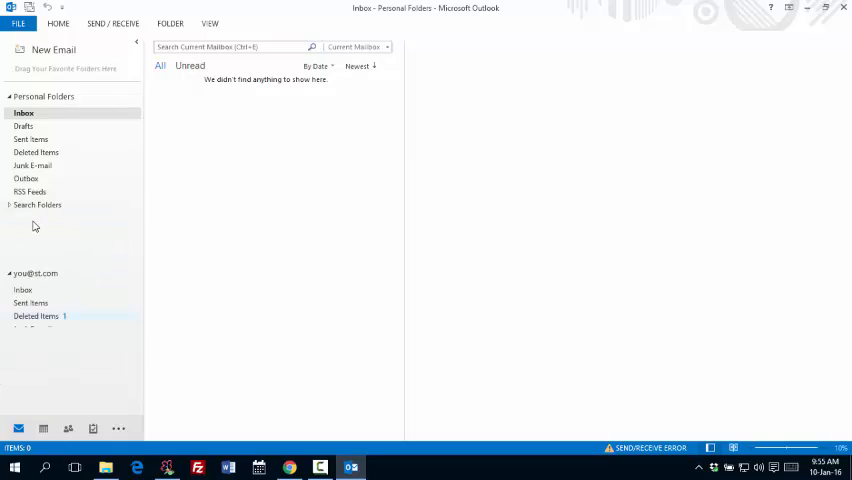
right_click(34, 273)
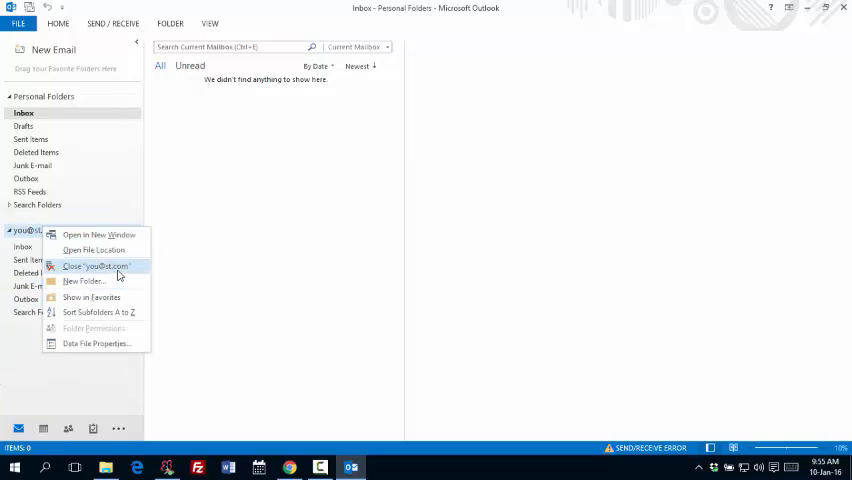
left_click(95, 266)
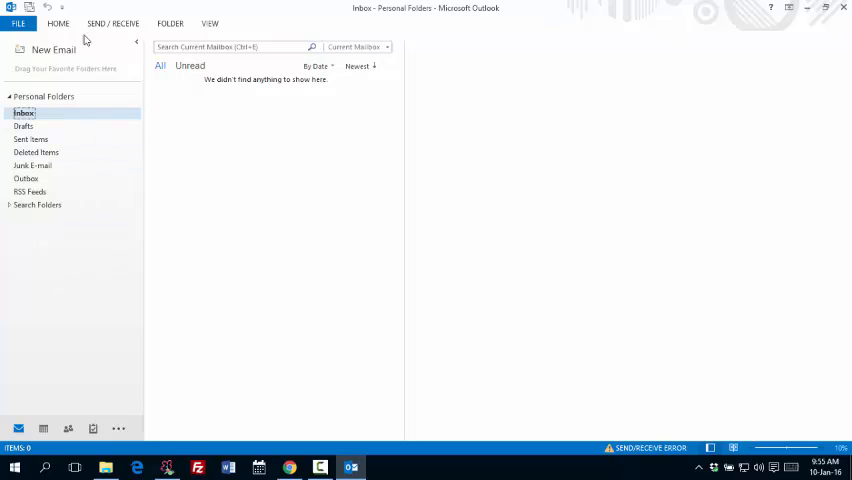
Step: Open the FILE Info page, which reports no account available
left_click(22, 22)
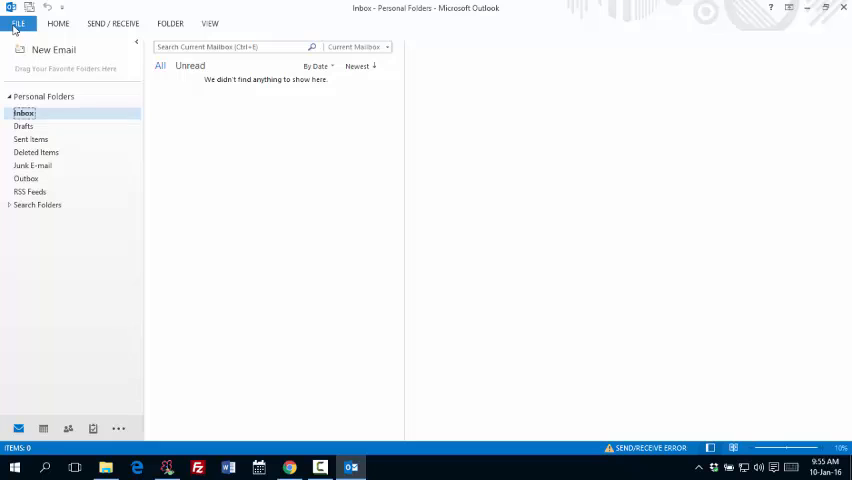
left_click(17, 18)
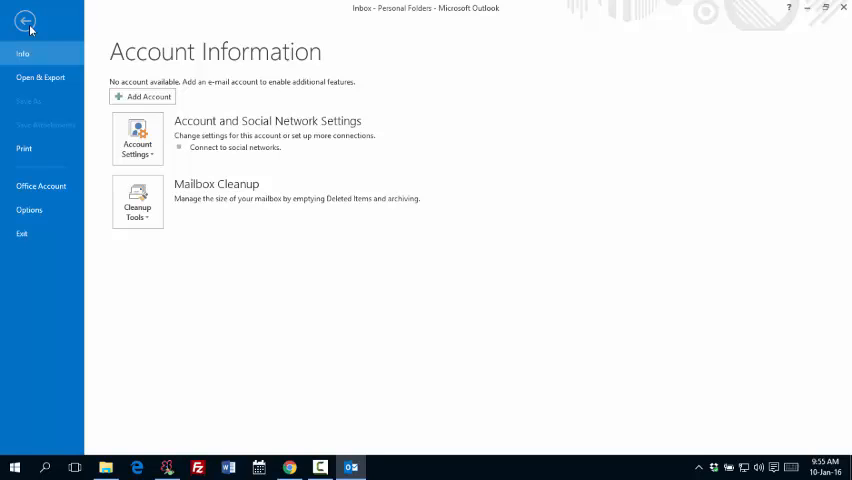
mouse_move(98, 96)
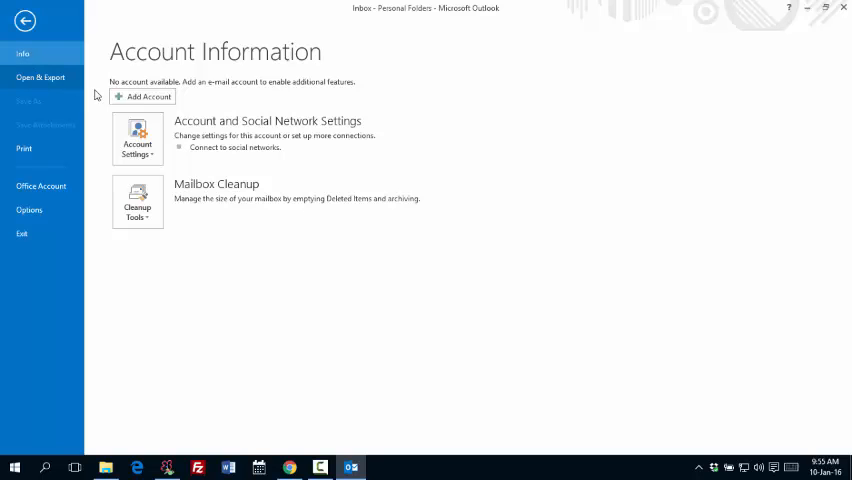
Step: Add an account using manual setup with the POP or IMAP service type
left_click(27, 23)
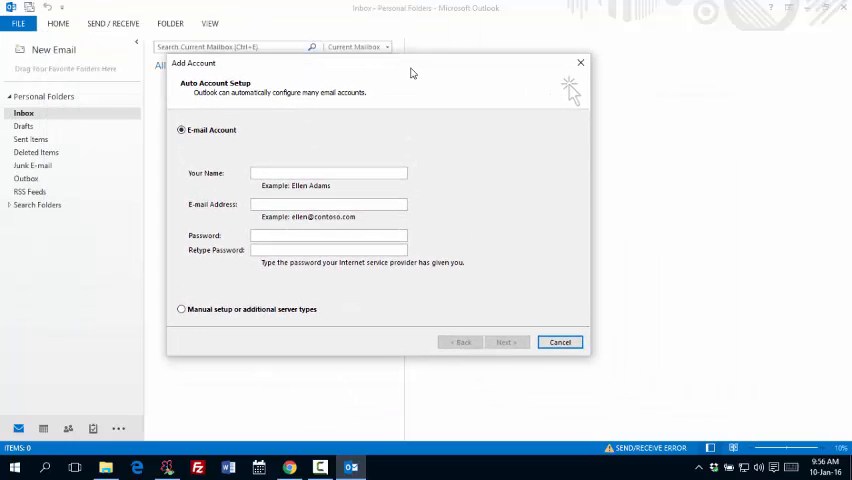
mouse_move(289, 68)
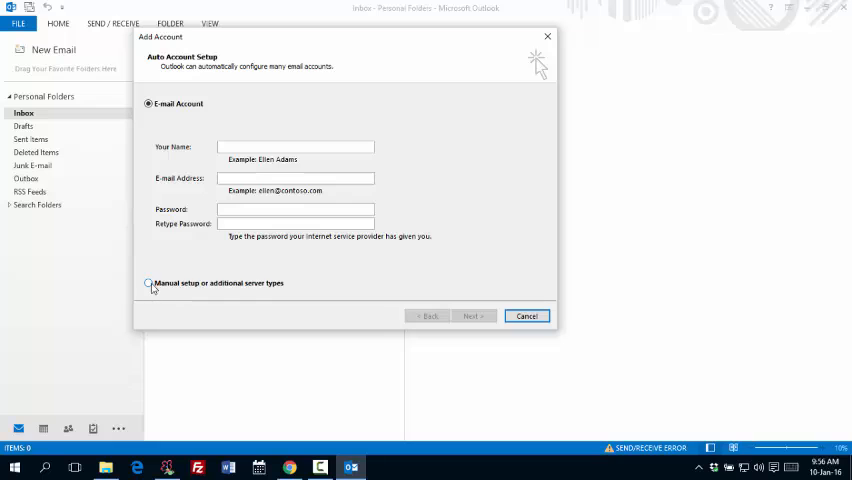
left_click(148, 283)
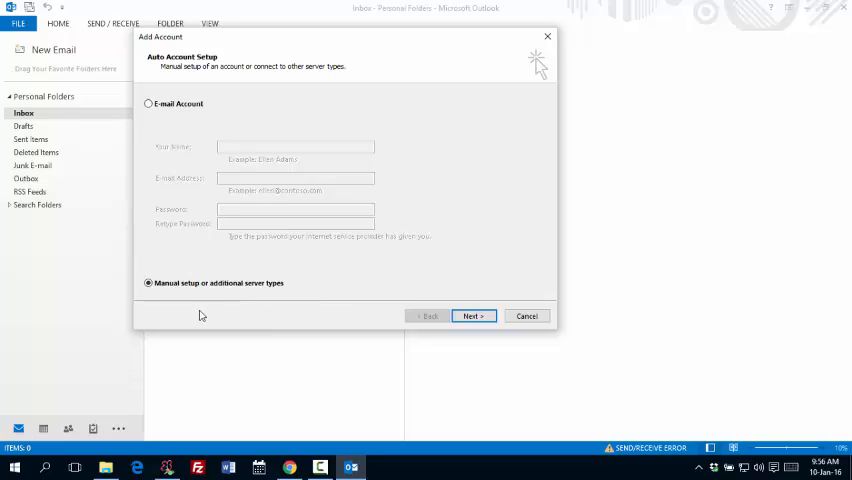
left_click(473, 315)
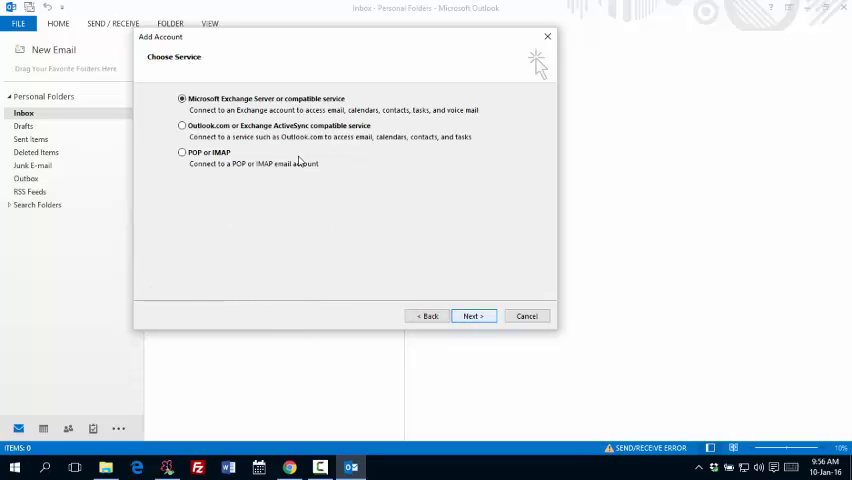
mouse_move(200, 157)
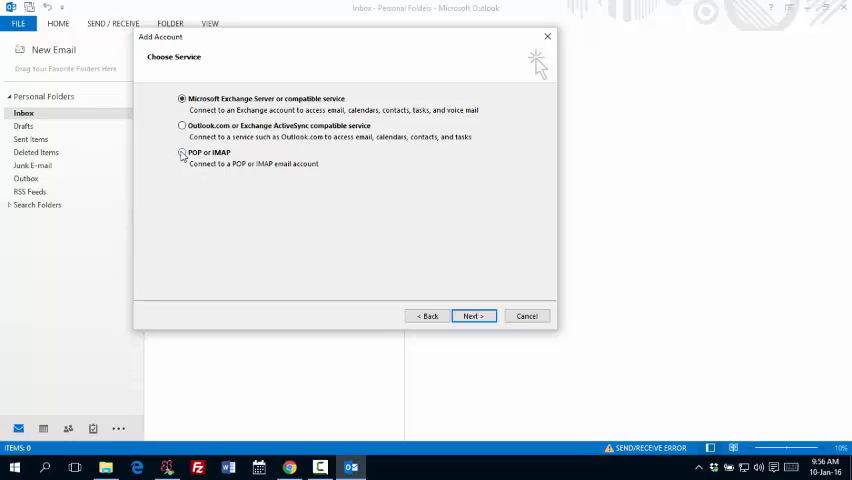
left_click(177, 152)
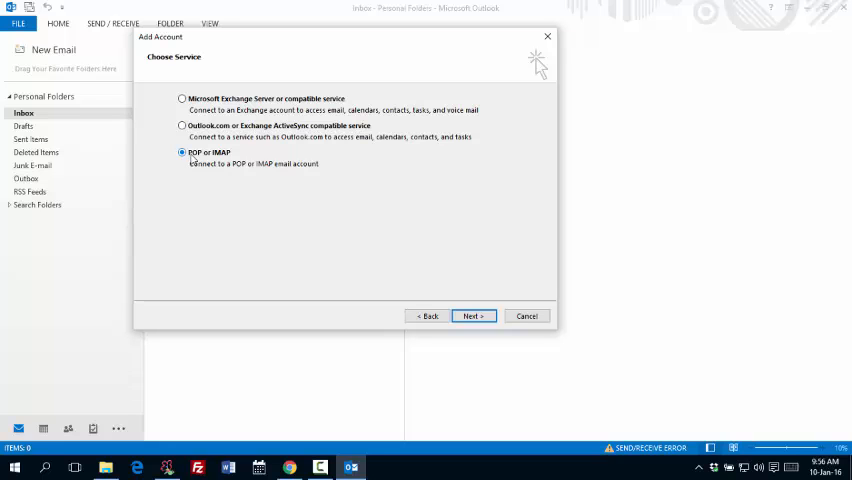
left_click(472, 316)
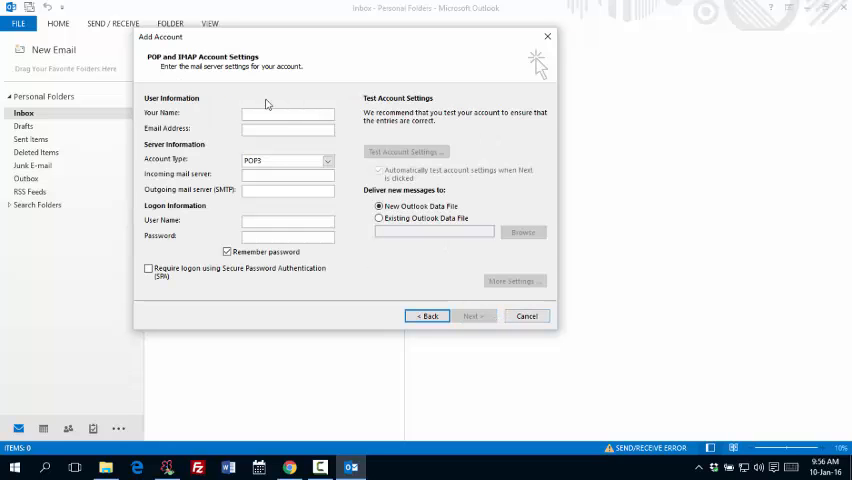
left_click(287, 113)
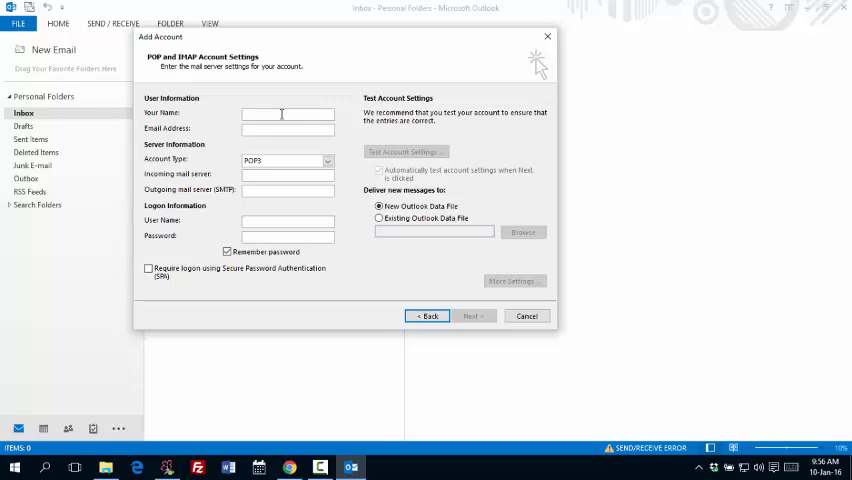
type("Sri")
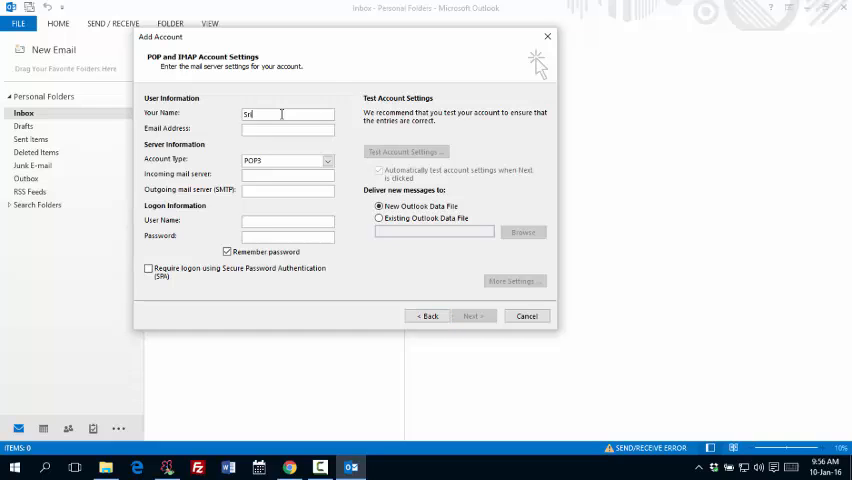
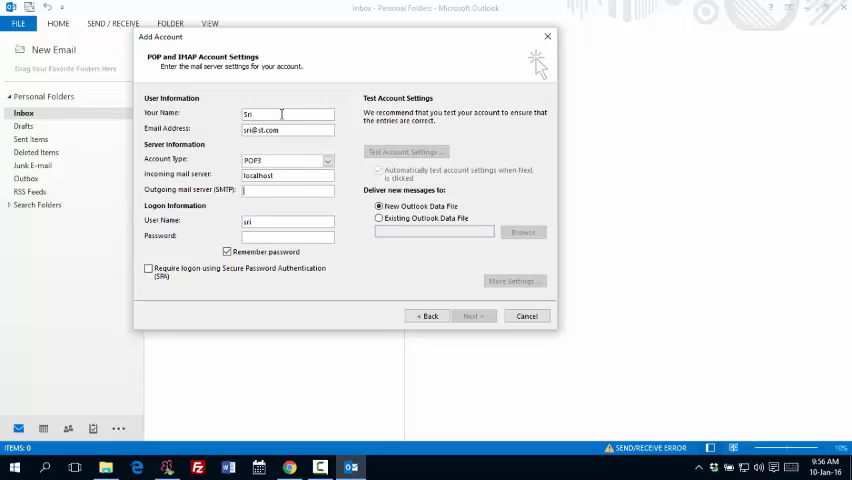
type("localhost")
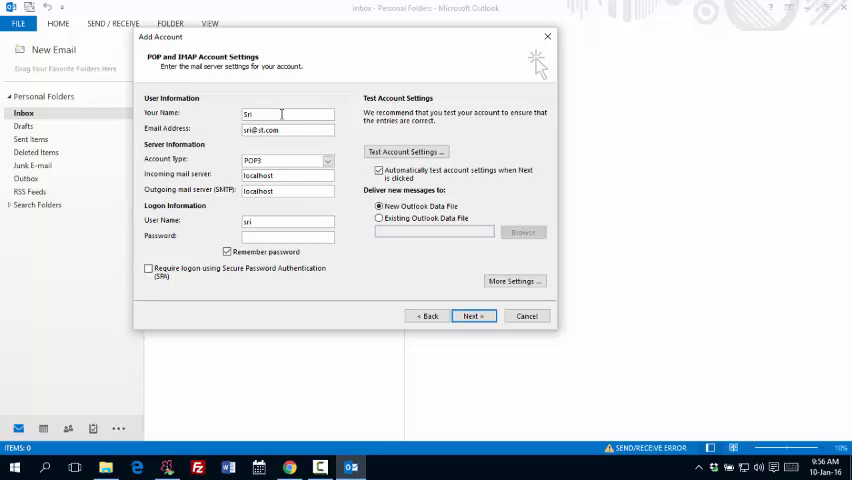
left_click(287, 221)
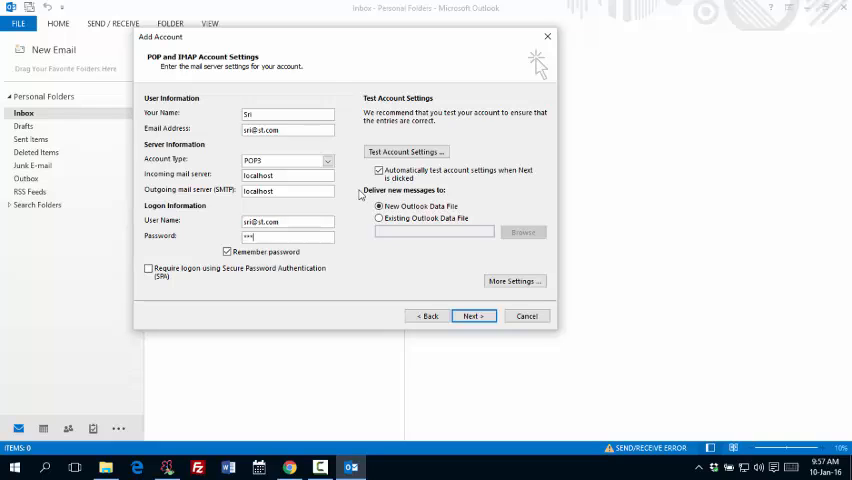
mouse_move(460, 351)
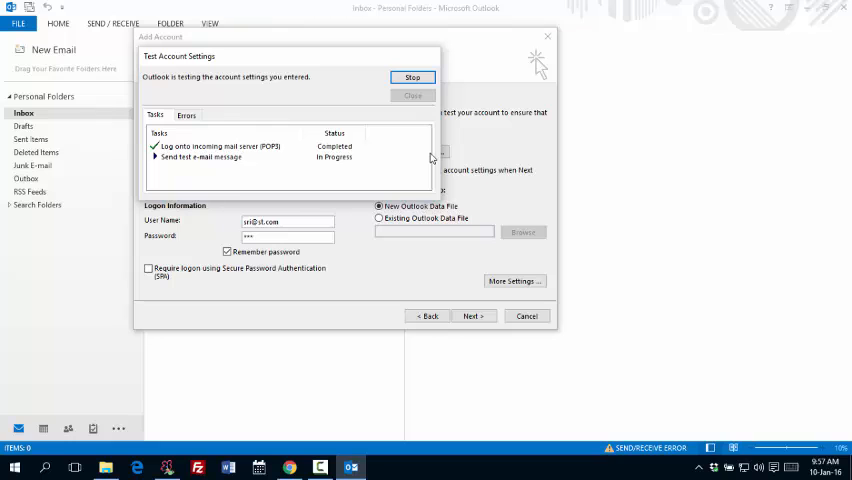
mouse_move(383, 167)
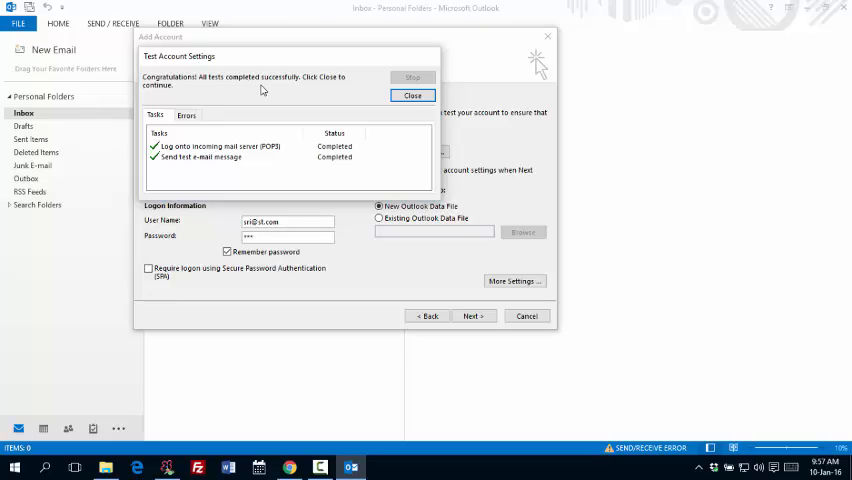
Step: Close the passed POP3 logon and test-message results and advance to "You're all set!"
left_click(411, 95)
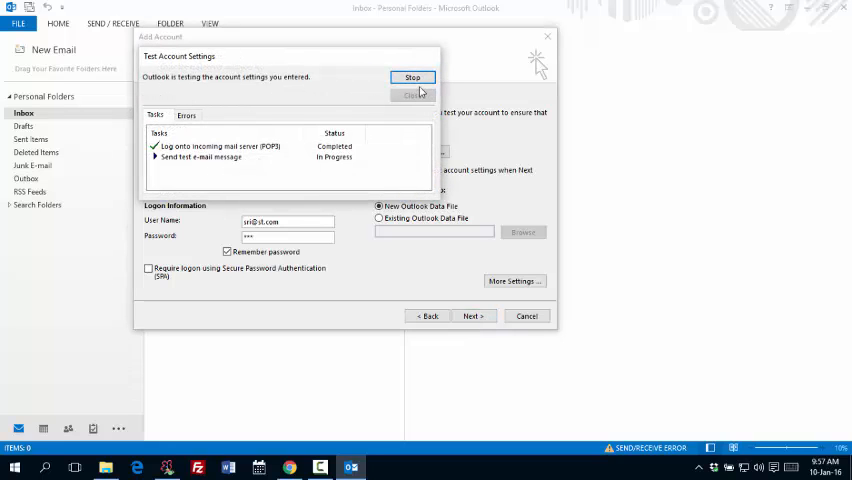
mouse_move(400, 147)
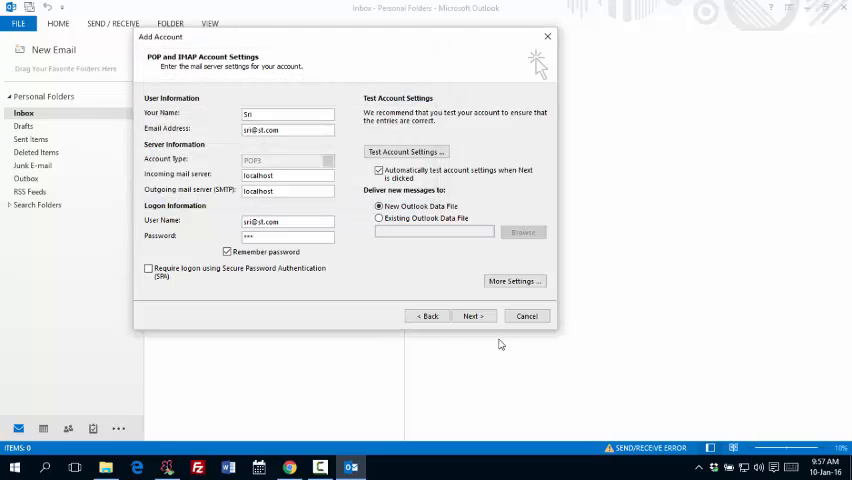
left_click(472, 316)
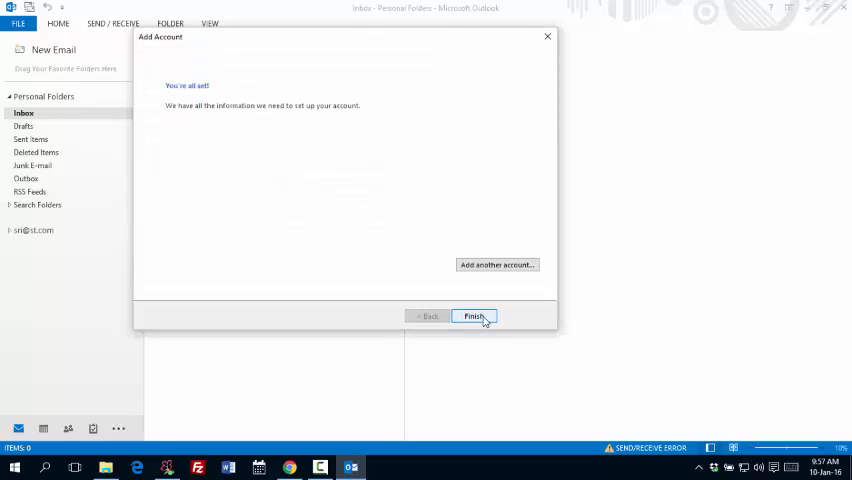
left_click(474, 316)
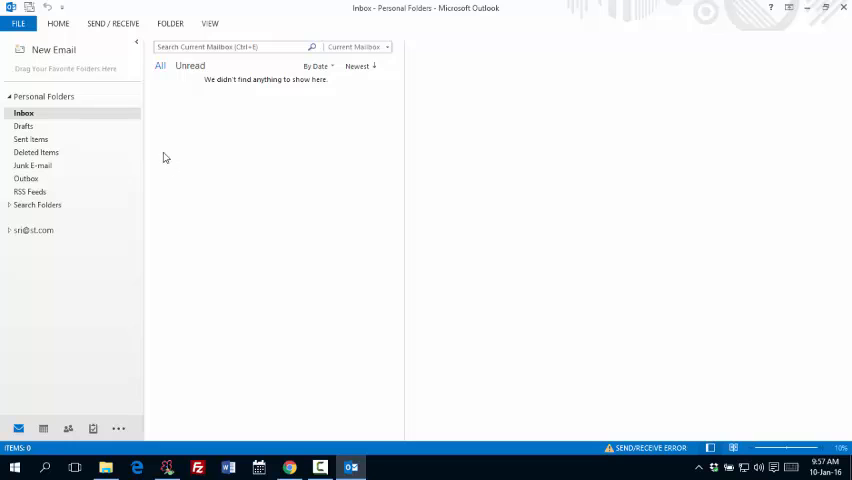
mouse_move(37, 241)
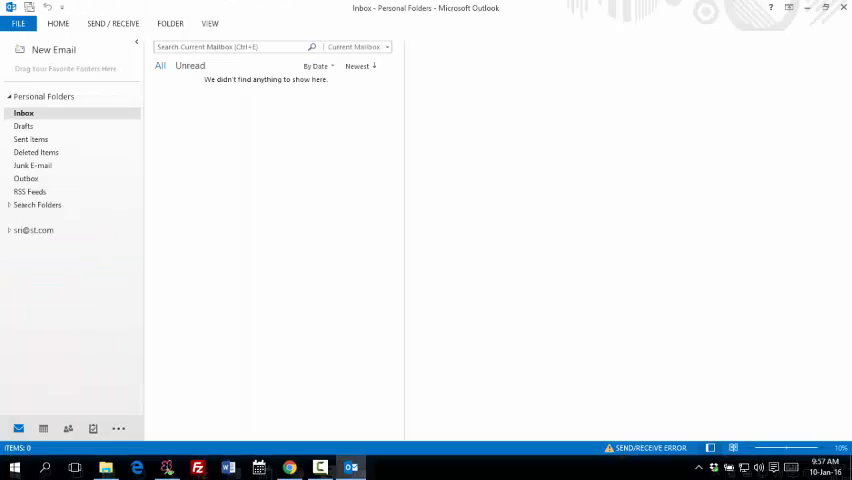
left_click(33, 230)
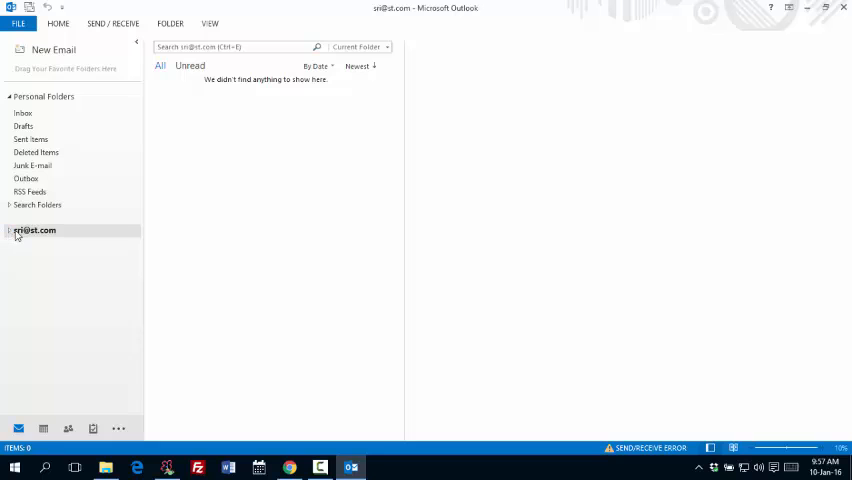
mouse_move(195, 277)
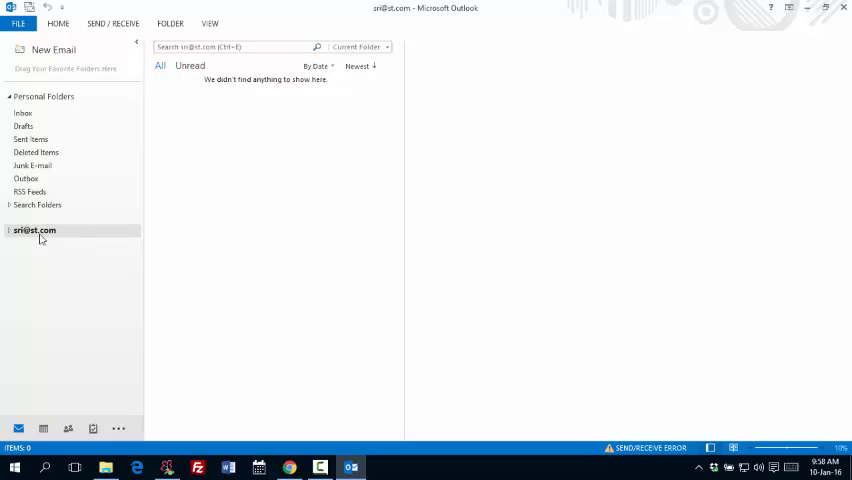
mouse_move(88, 254)
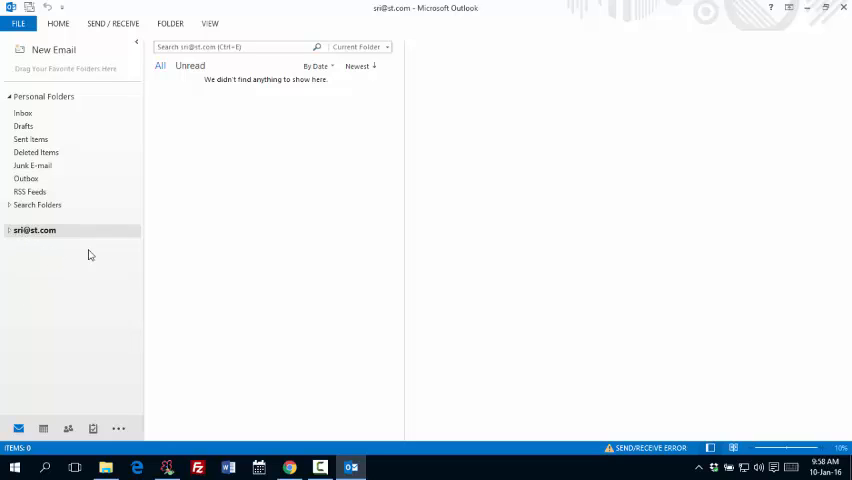
mouse_move(421, 150)
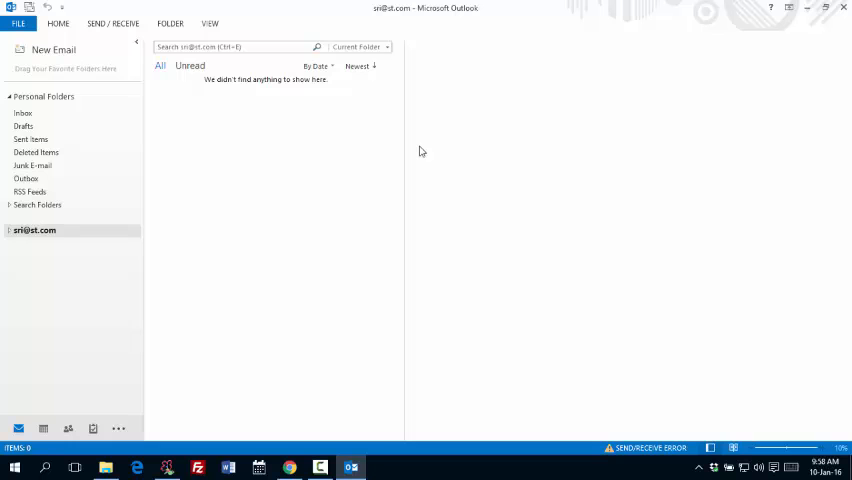
mouse_move(790, 16)
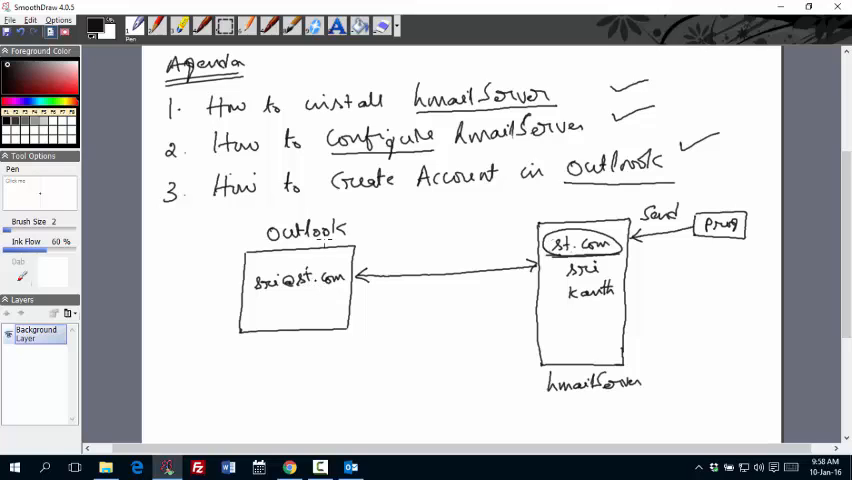
mouse_move(392, 270)
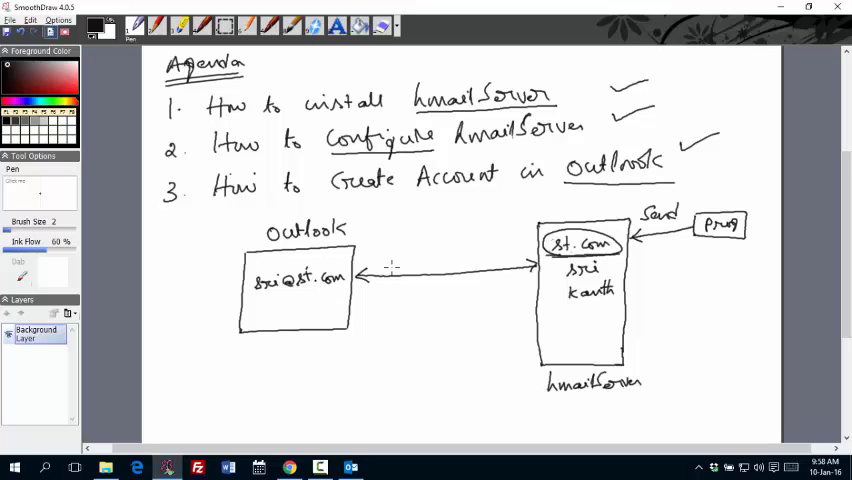